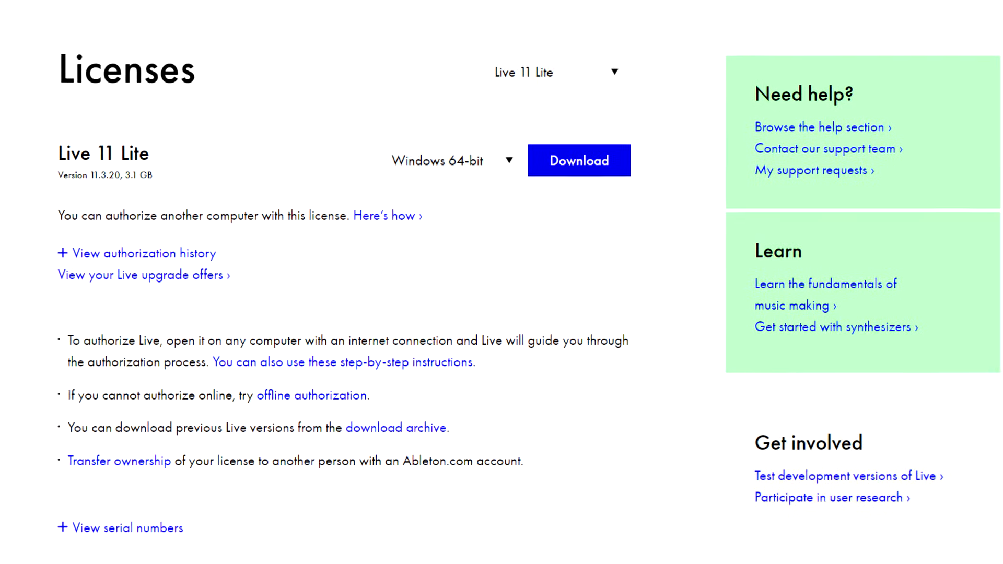
Scroll through Ableton's license page and video description, then bring up Live's Options menu
scroll("down", 3)
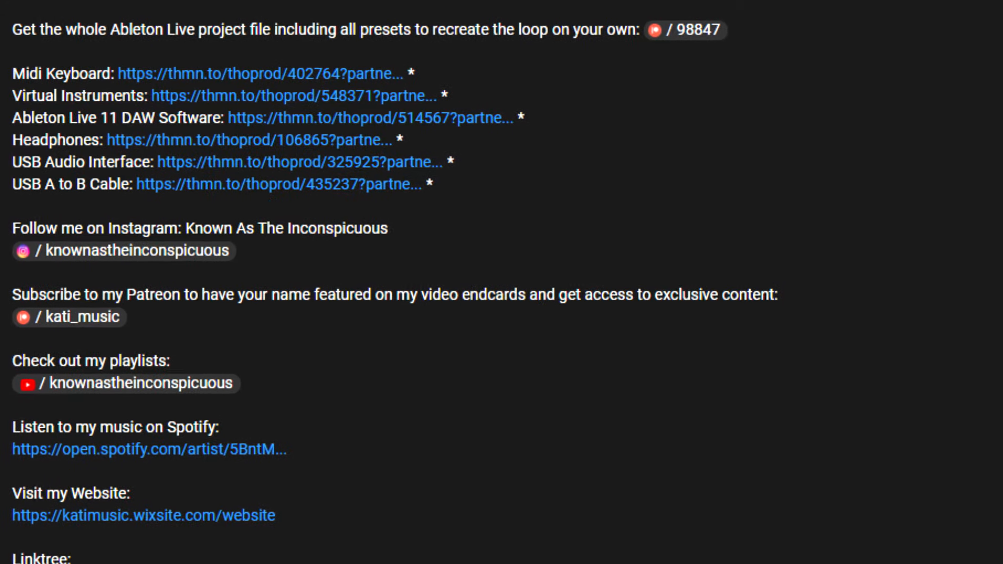
scroll("down", 3)
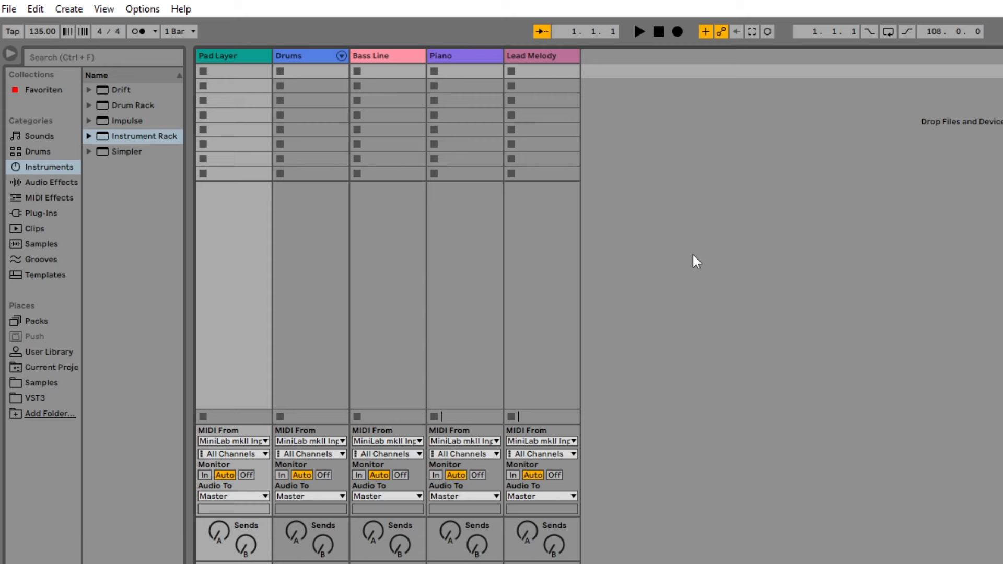
left_click(143, 8)
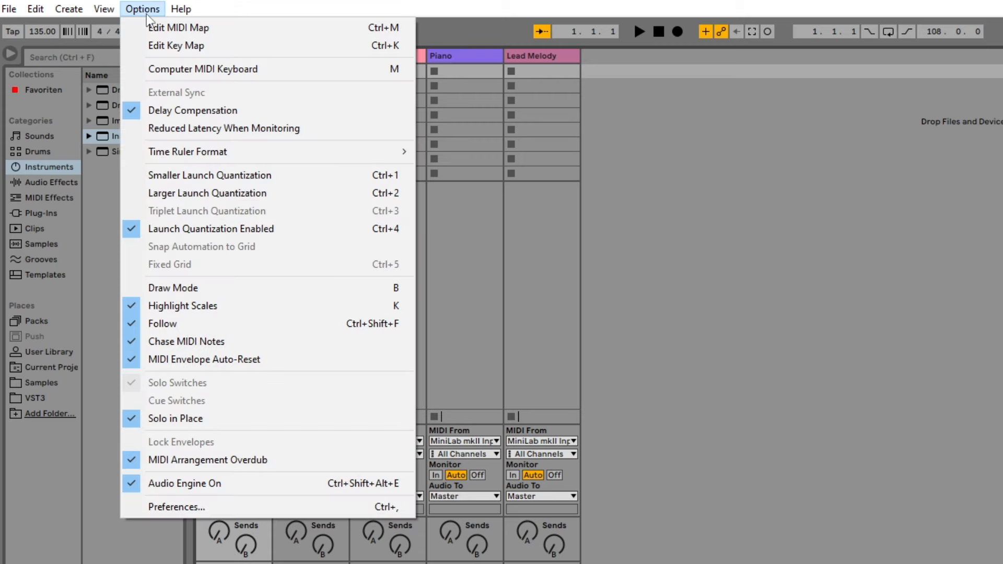
mouse_move(176, 507)
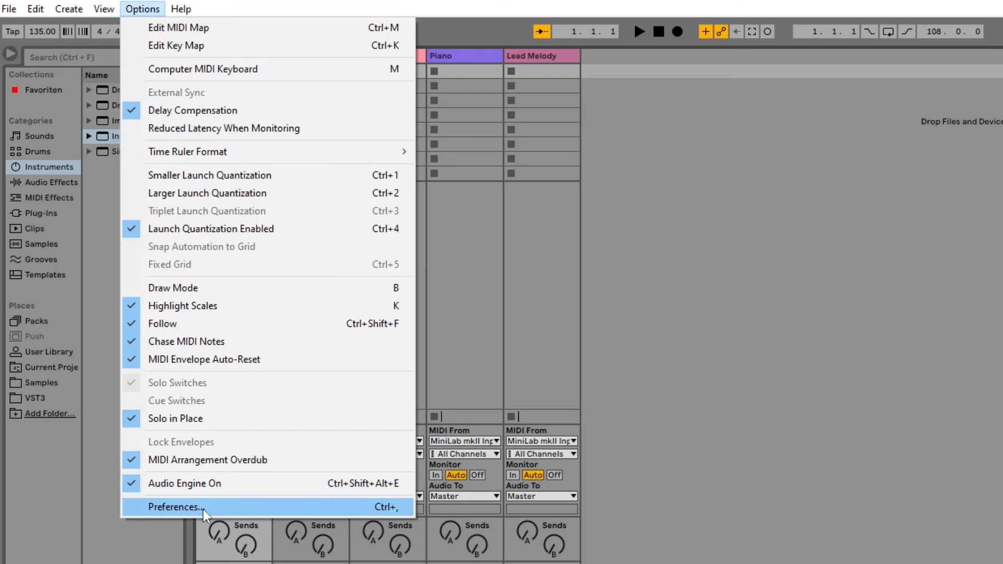
Open Preferences and keep MME/DirectX as the audio driver type
left_click(175, 506)
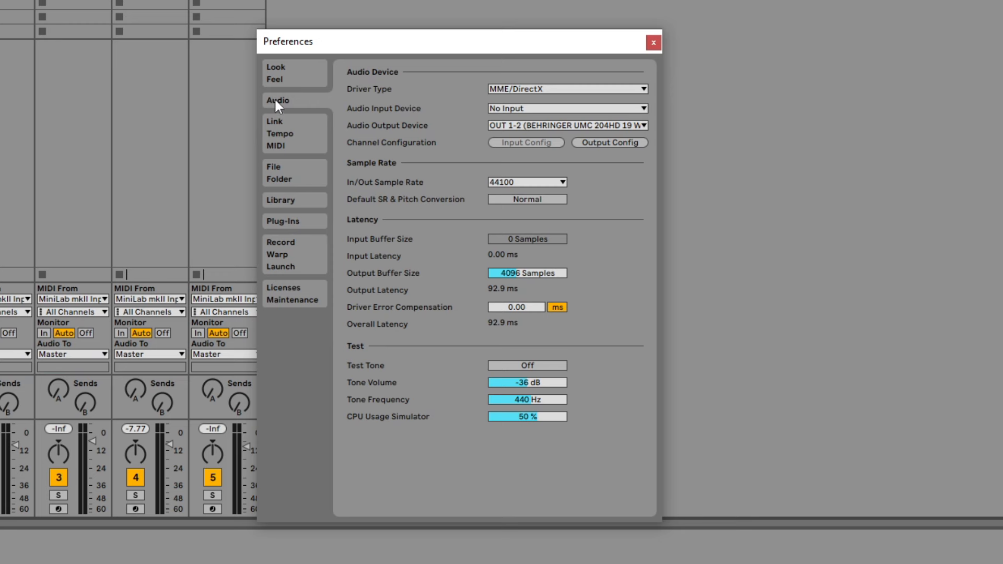
mouse_move(371, 304)
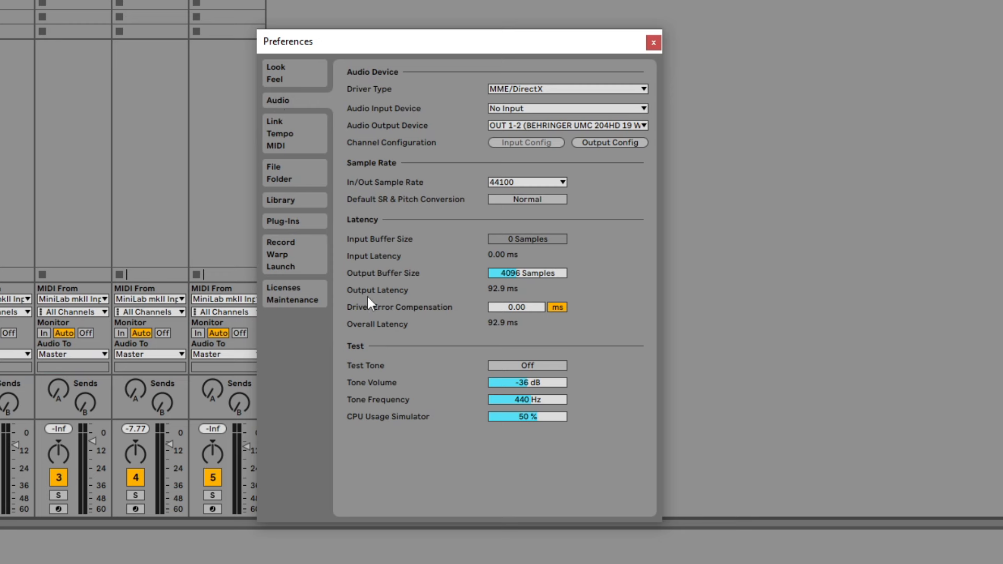
mouse_move(501, 261)
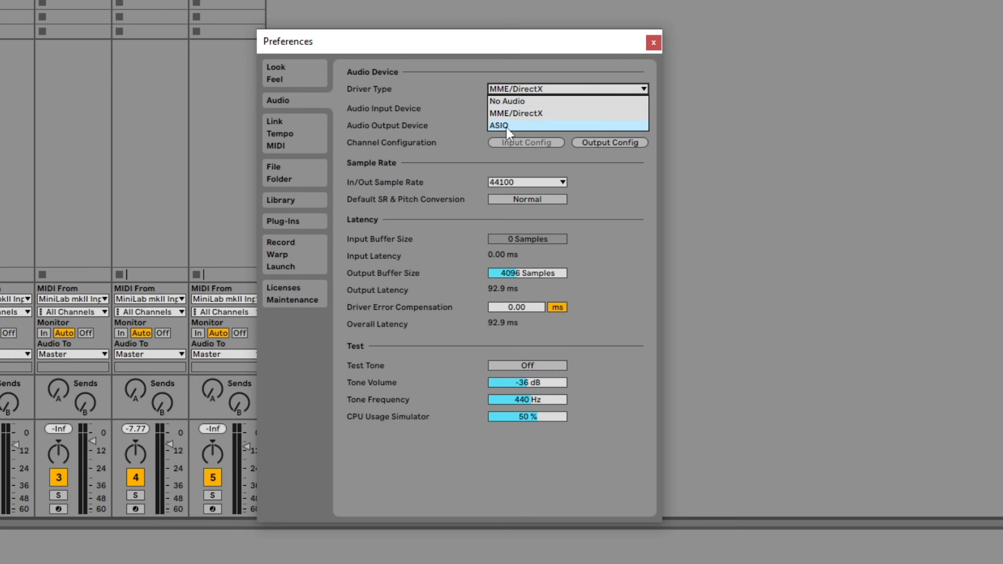
mouse_move(505, 103)
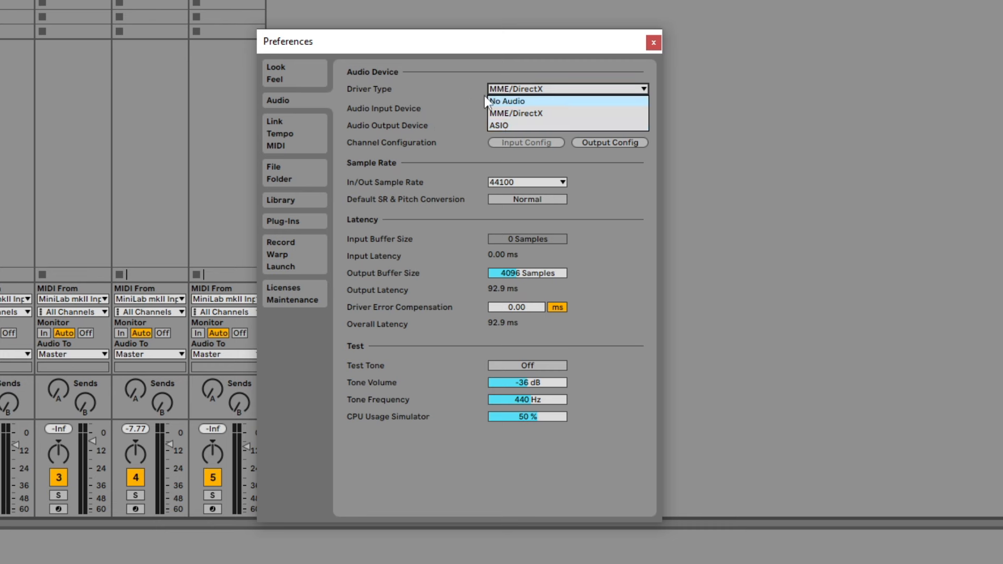
mouse_move(528, 122)
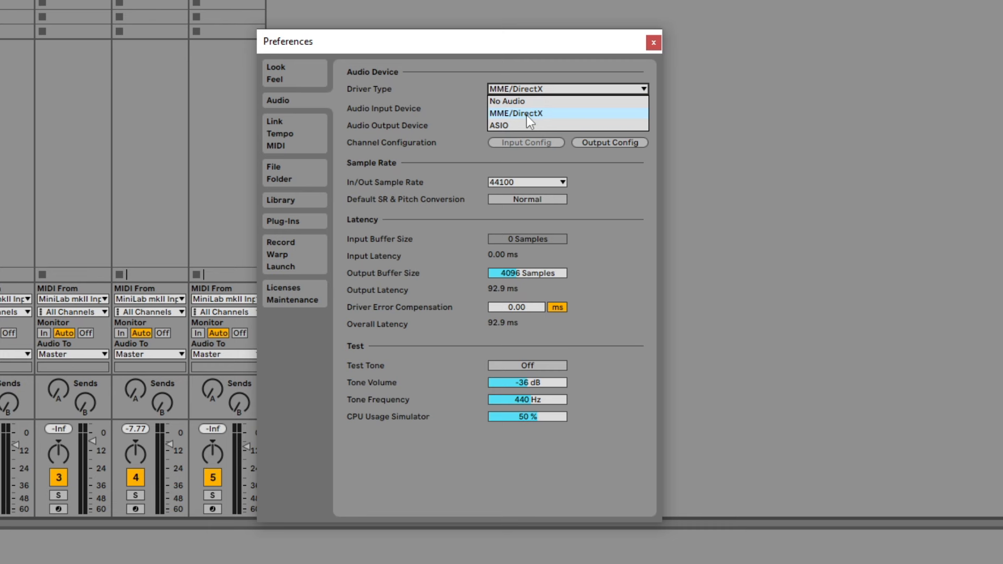
left_click(516, 113)
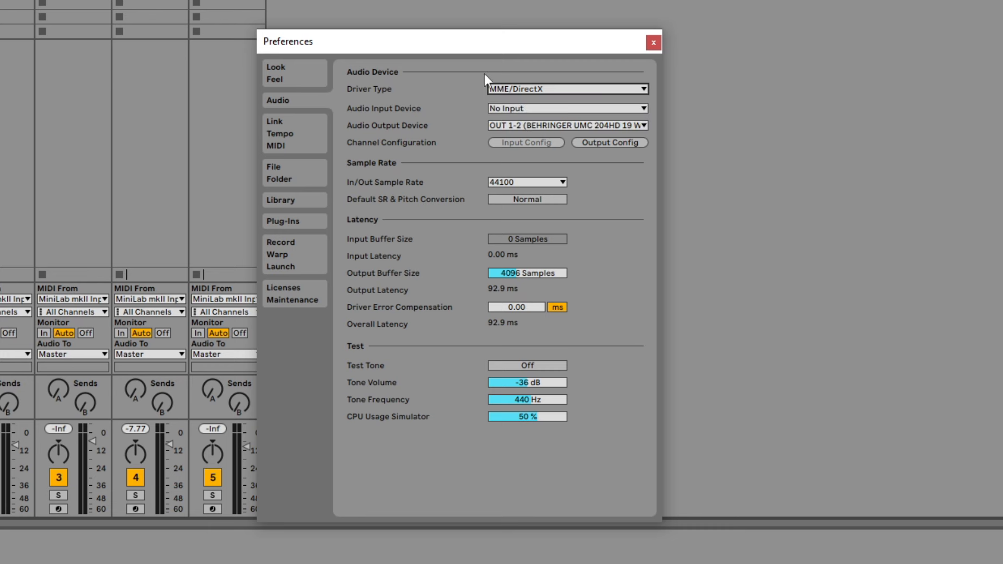
mouse_move(465, 130)
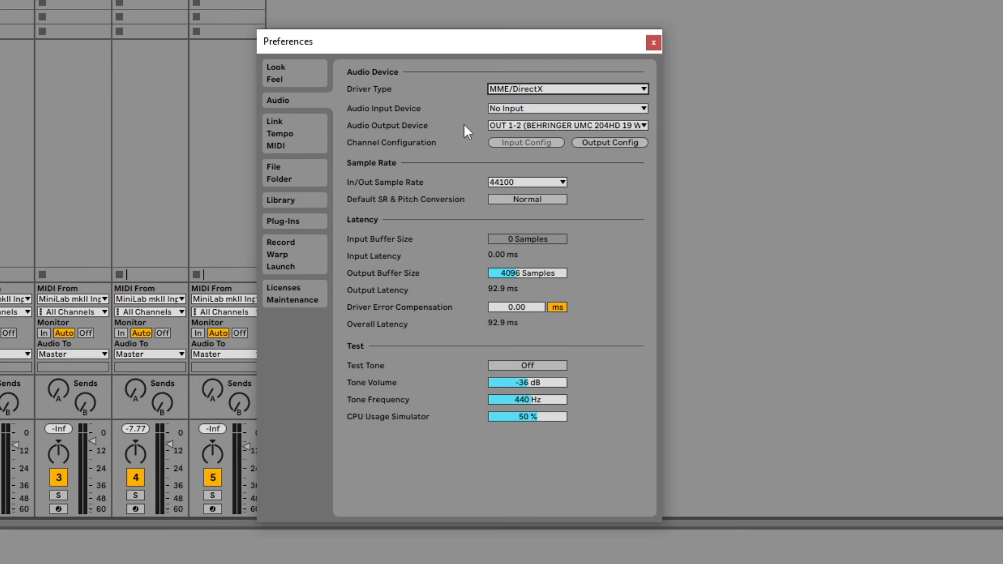
mouse_move(612, 183)
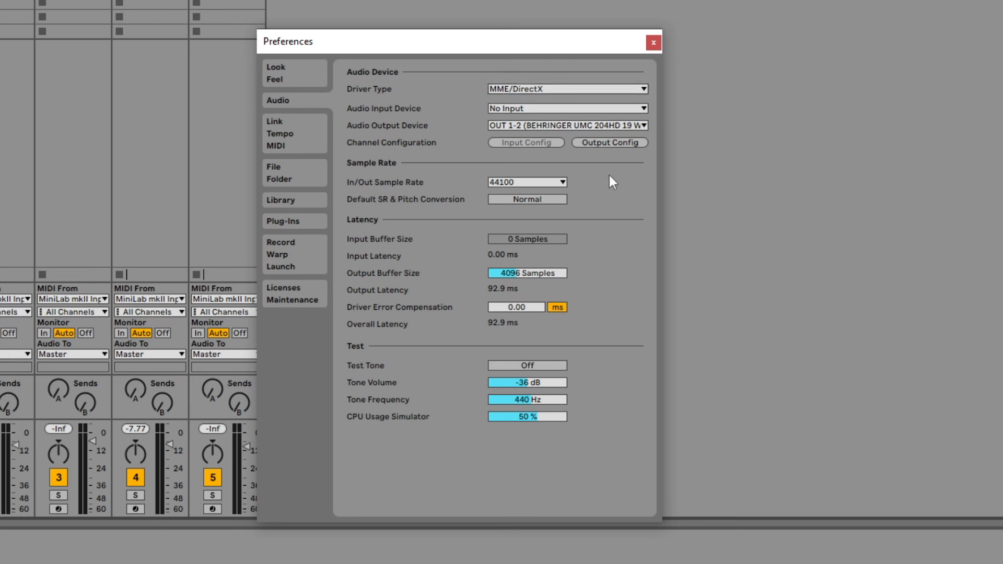
mouse_move(278, 138)
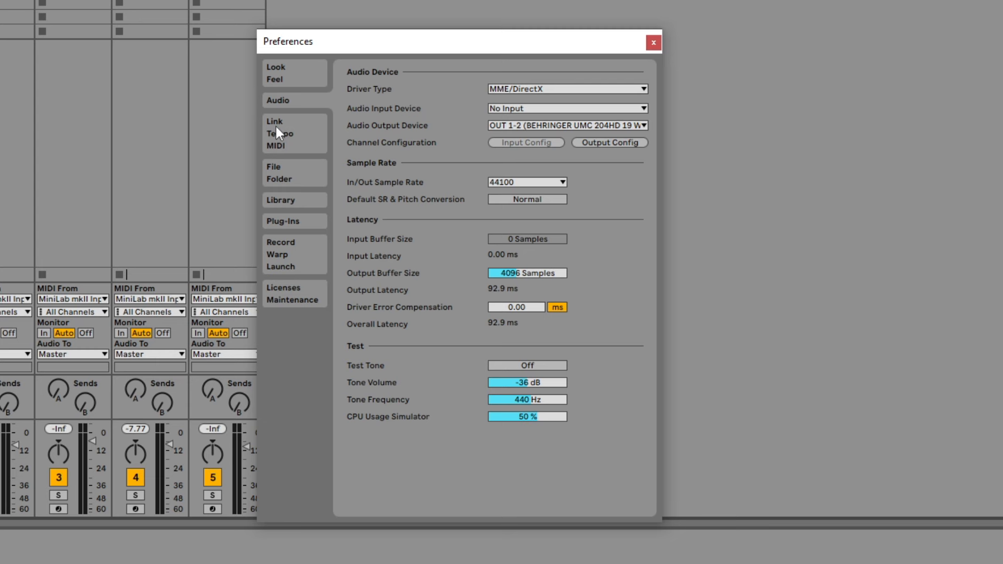
On the Link/Tempo/MIDI tab, use Arturia MiniLab mkII as control surface with Track enabled on its ports
left_click(275, 122)
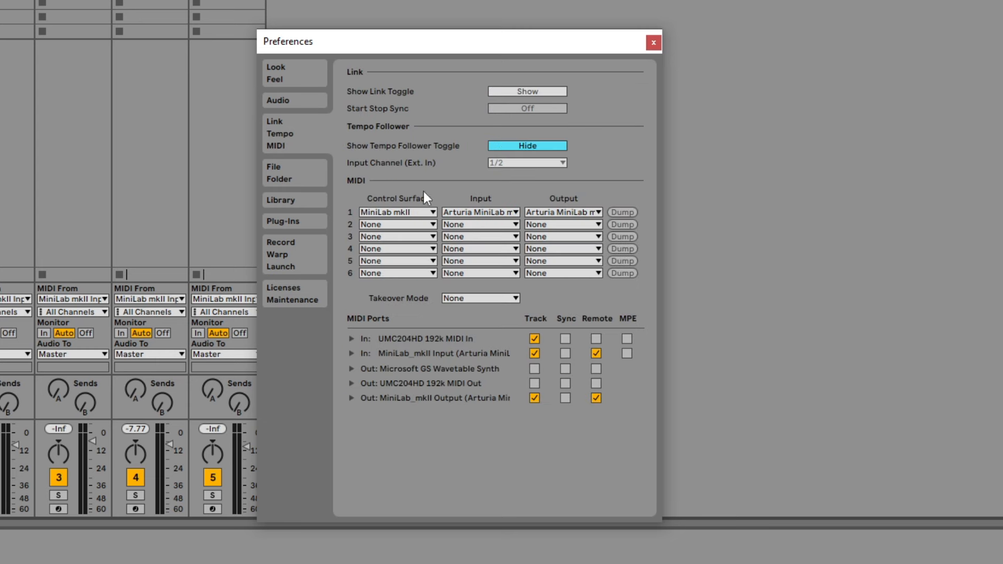
mouse_move(415, 217)
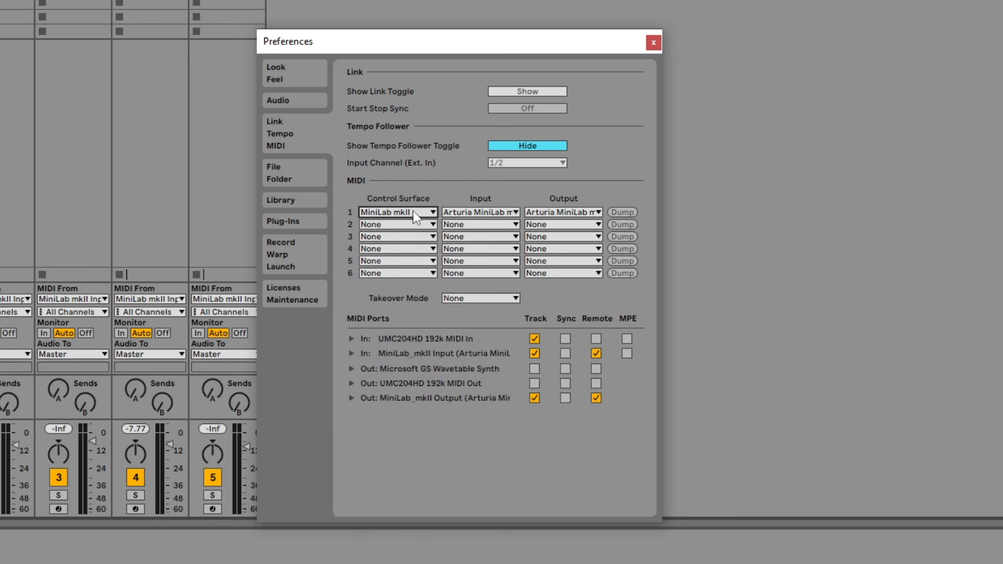
mouse_move(487, 217)
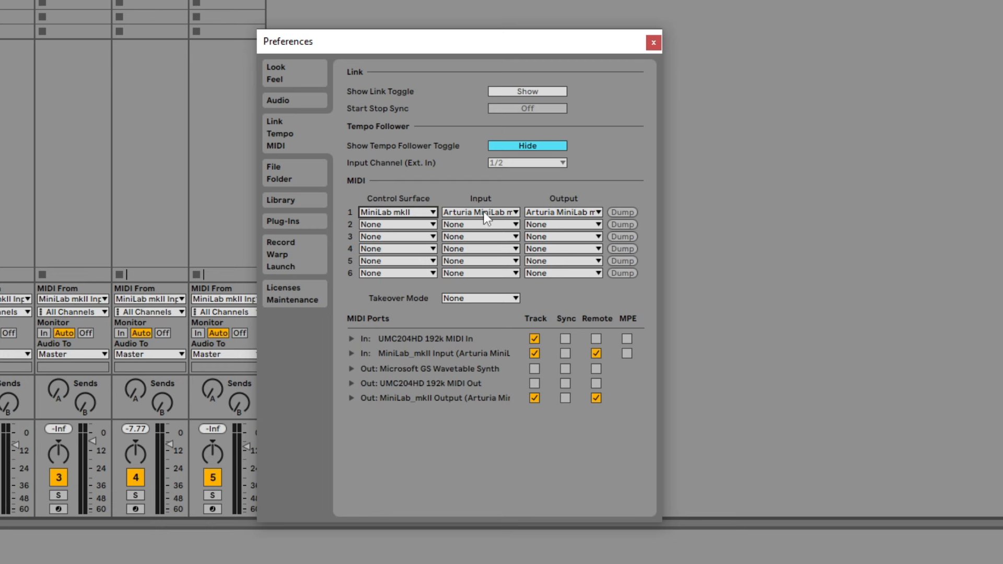
left_click(479, 212)
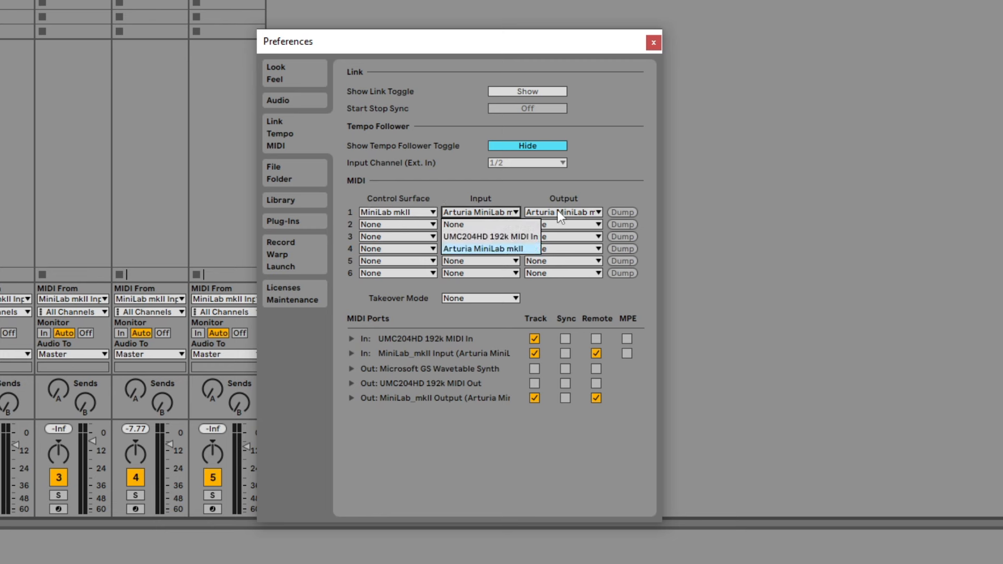
left_click(562, 212)
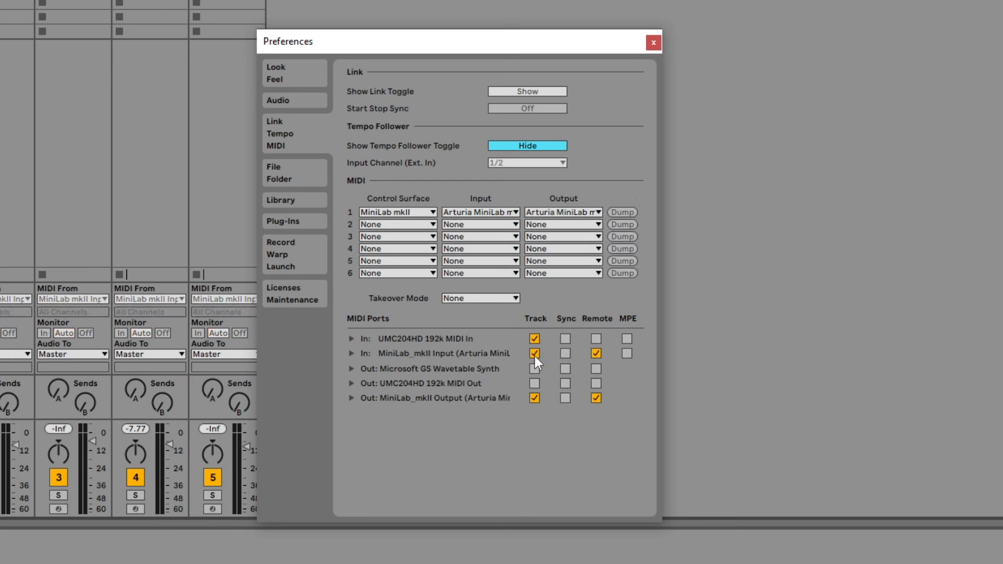
left_click(533, 397)
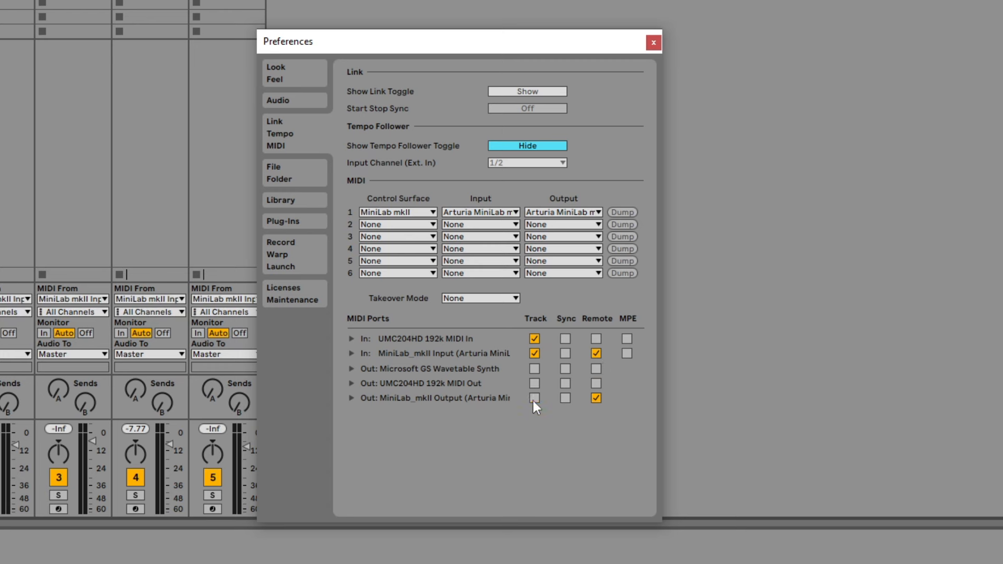
left_click(534, 398)
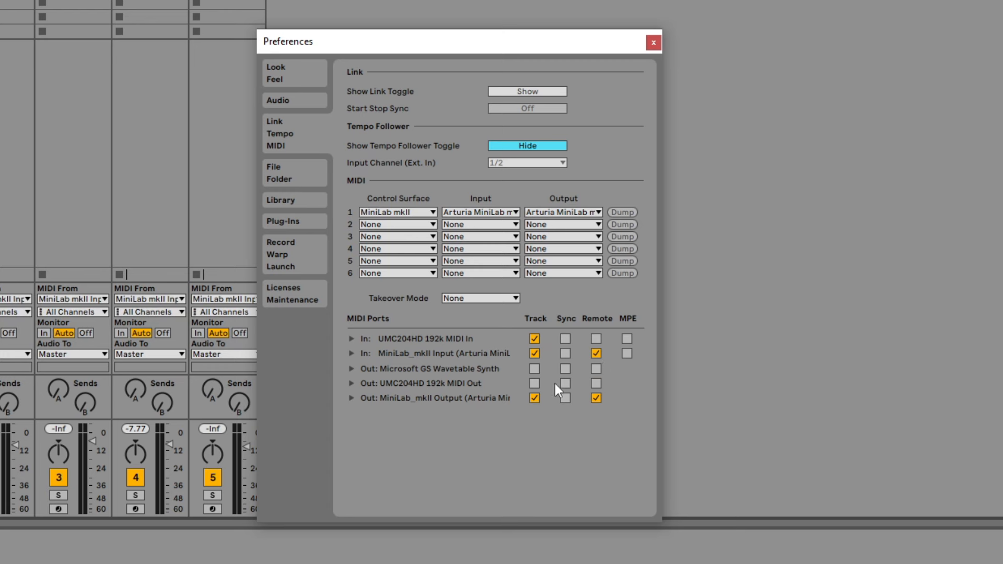
mouse_move(589, 374)
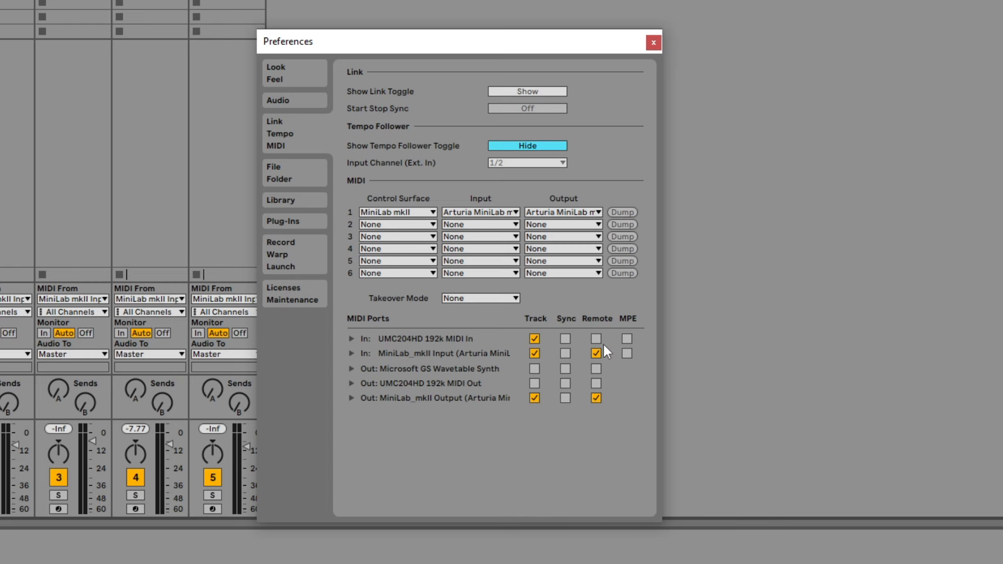
left_click(654, 42)
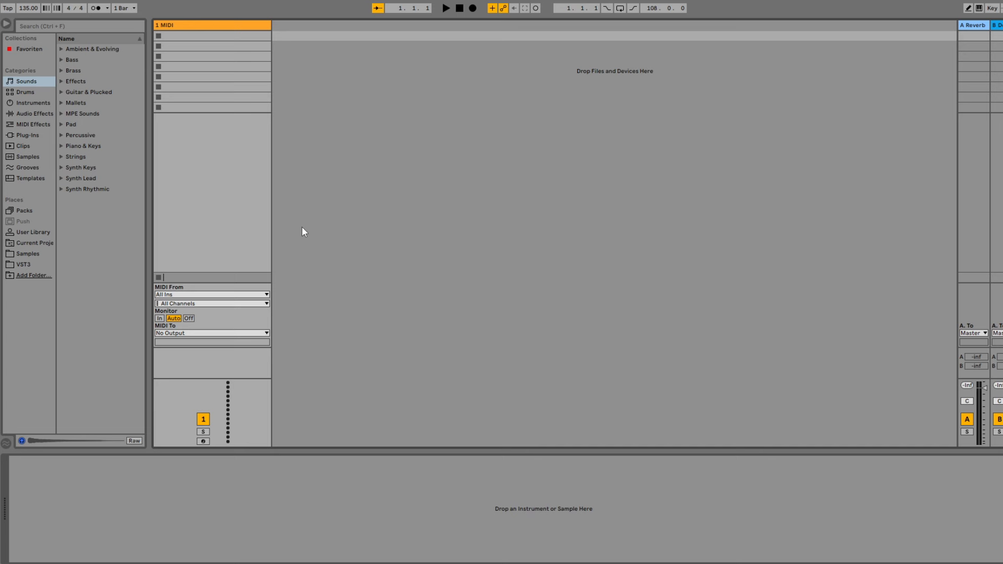
mouse_move(281, 88)
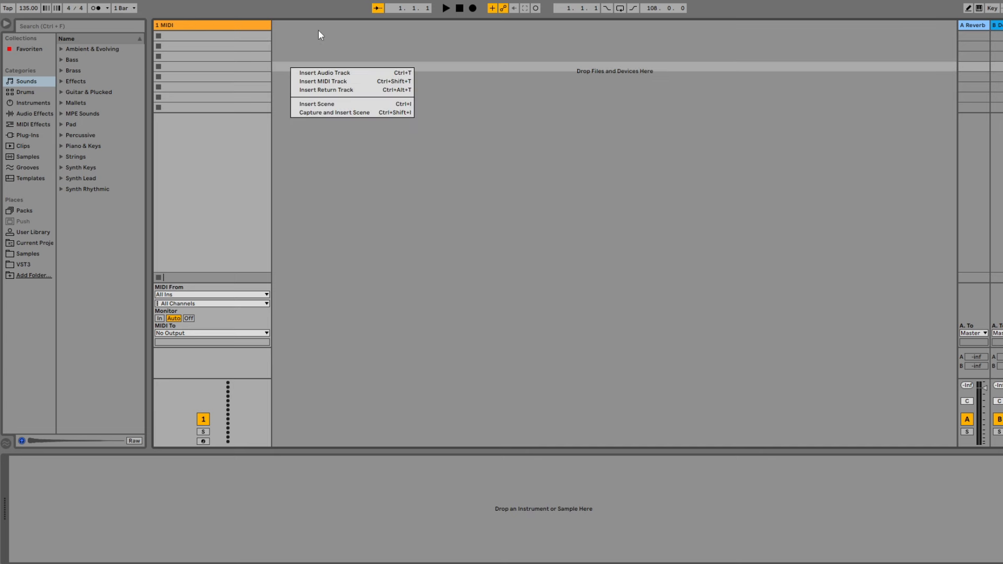
mouse_move(350, 113)
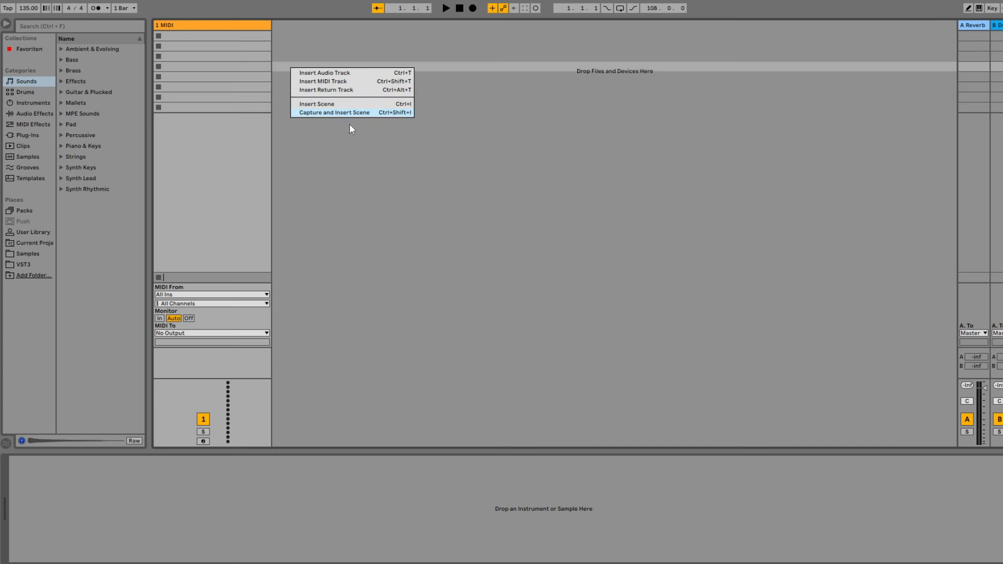
mouse_move(328, 83)
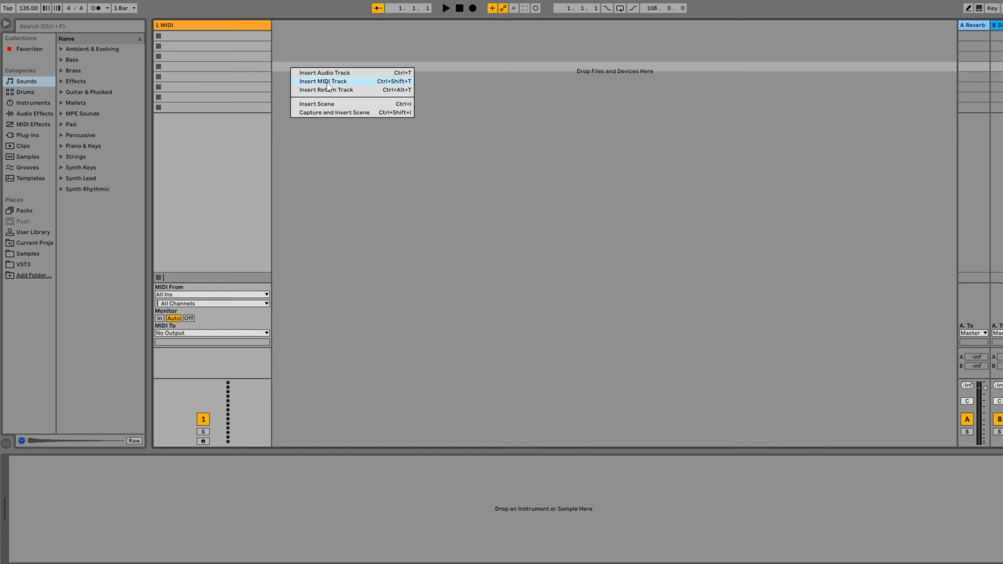
Insert a second MIDI track, 2 MIDI, into the set
left_click(323, 82)
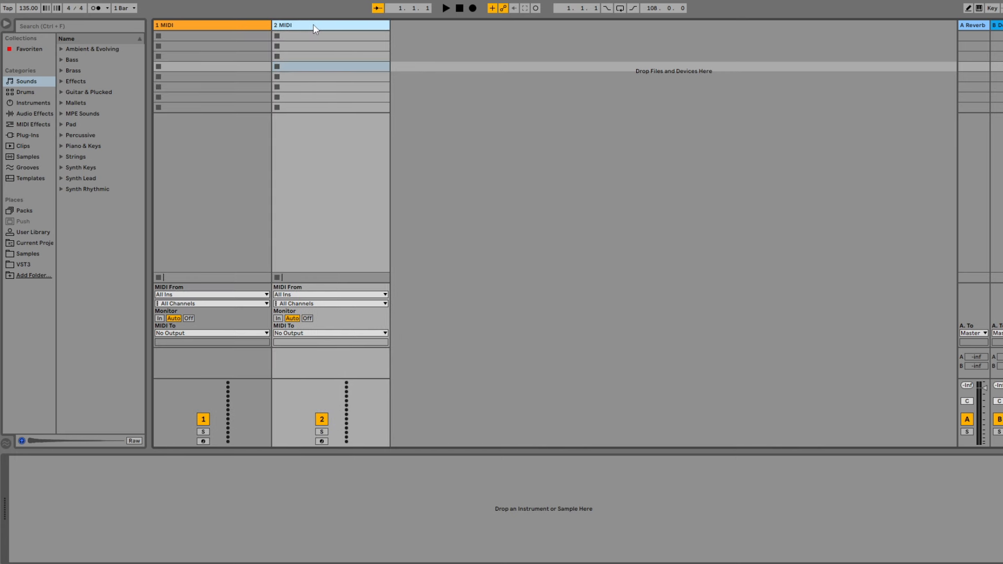
mouse_move(325, 228)
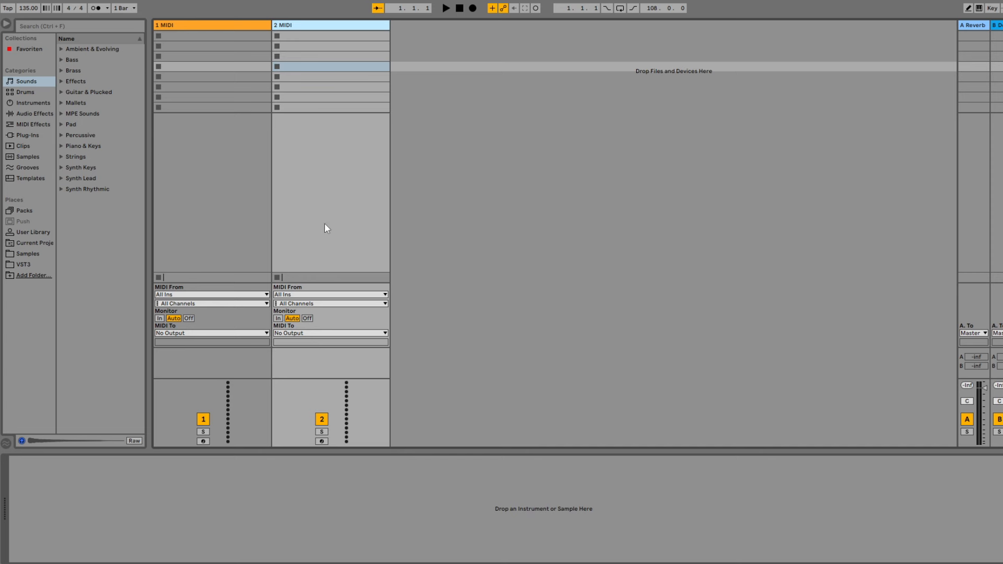
mouse_move(135, 94)
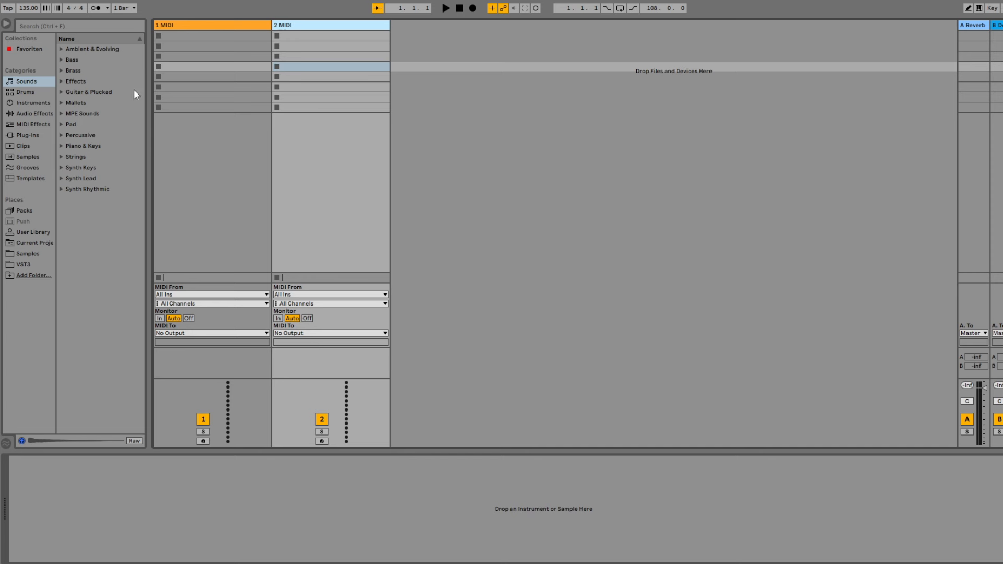
mouse_move(28, 131)
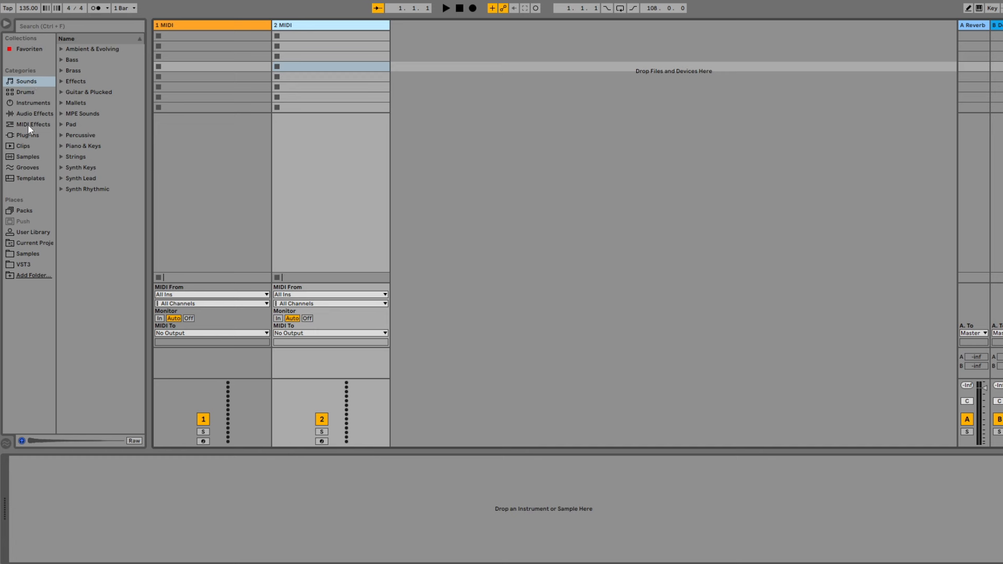
mouse_move(28, 113)
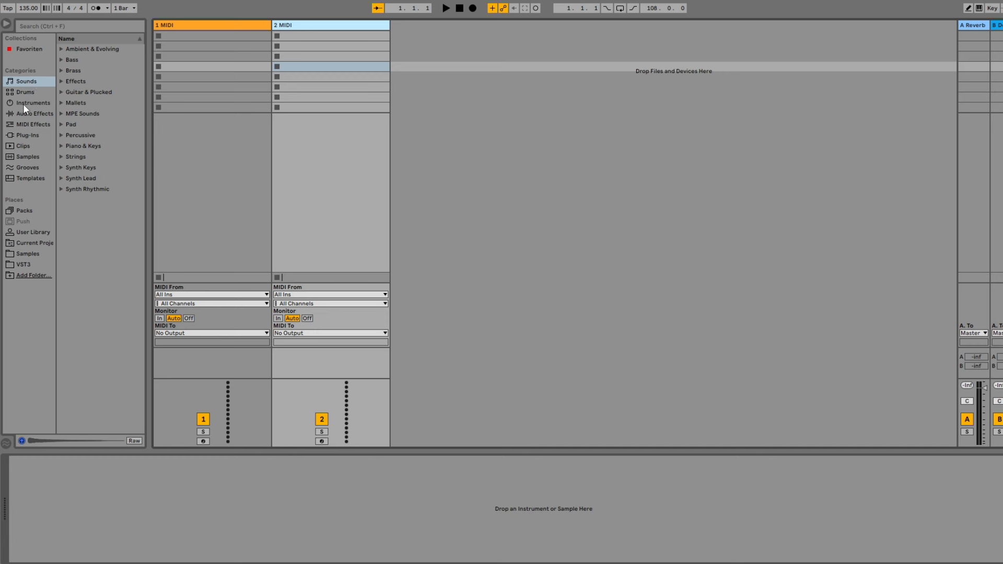
Browse Instruments > Instrument Rack > Piano & Keys to reveal the Grand Piano preset
left_click(33, 103)
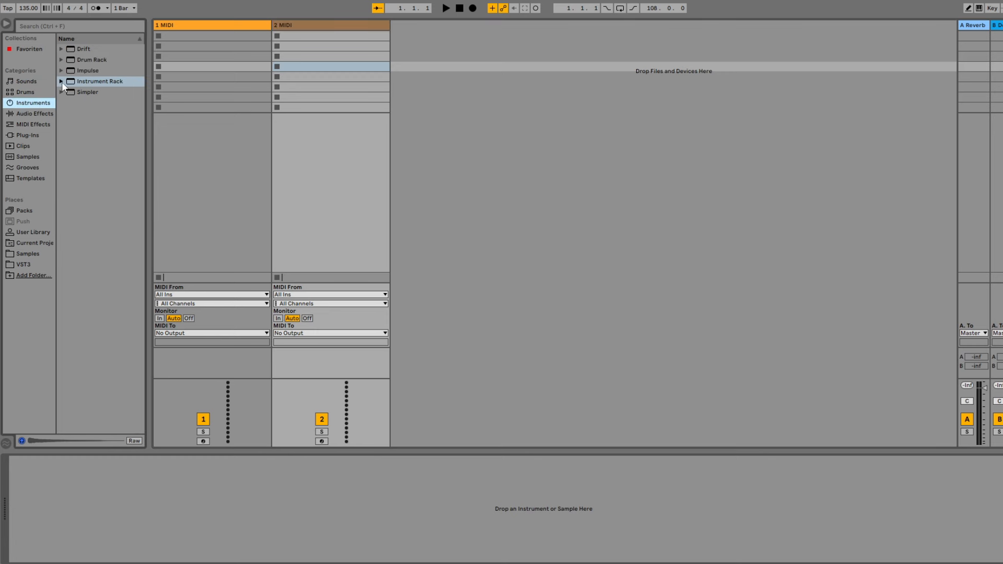
left_click(61, 82)
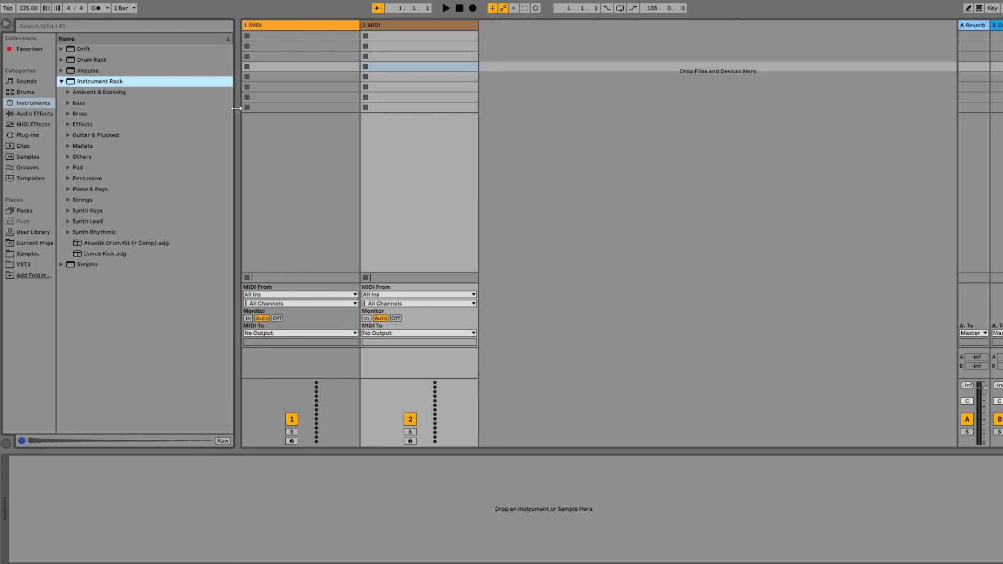
mouse_move(85, 188)
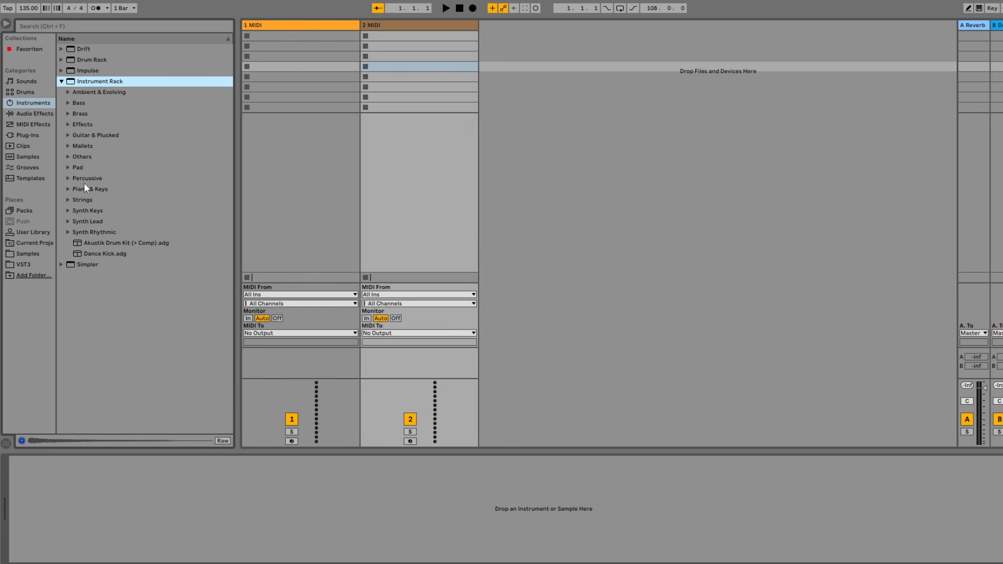
left_click(68, 188)
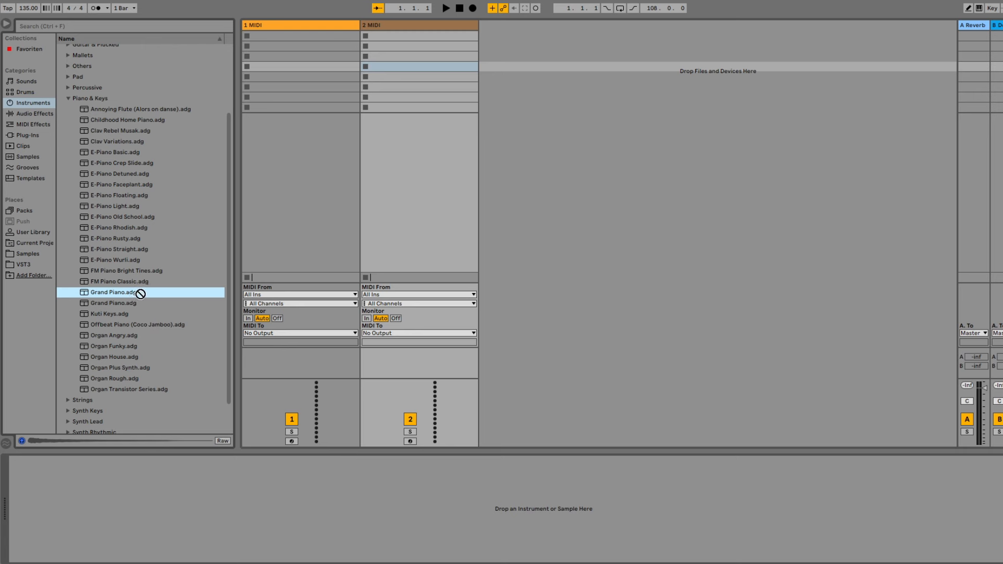
mouse_move(423, 139)
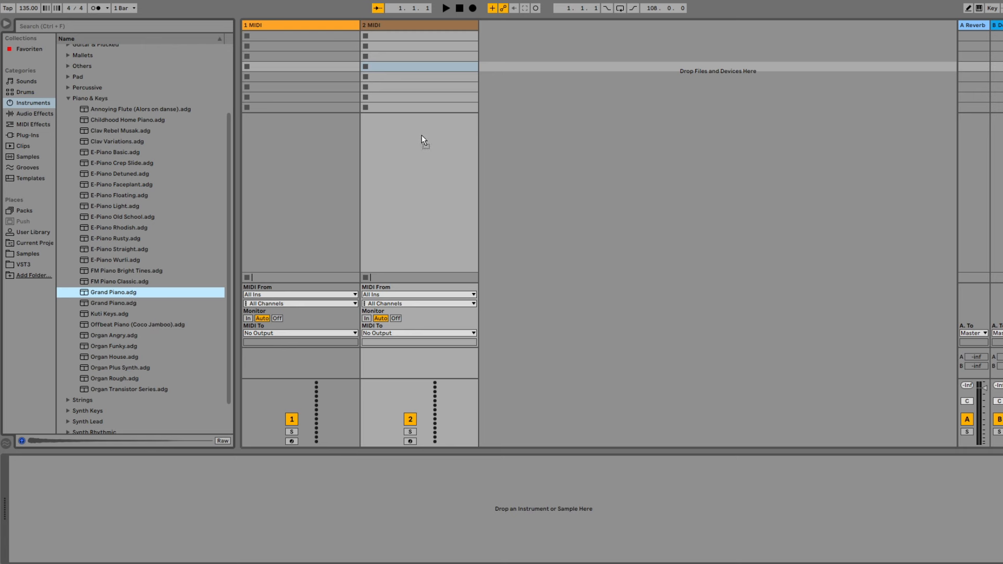
mouse_move(393, 193)
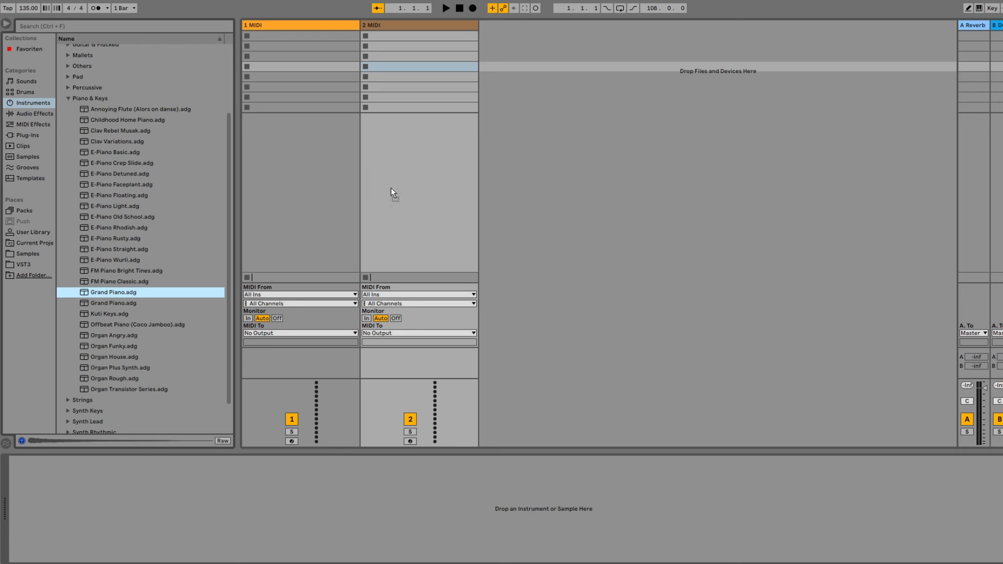
Load Grand Piano.adg onto the second MIDI track
double_click(114, 292)
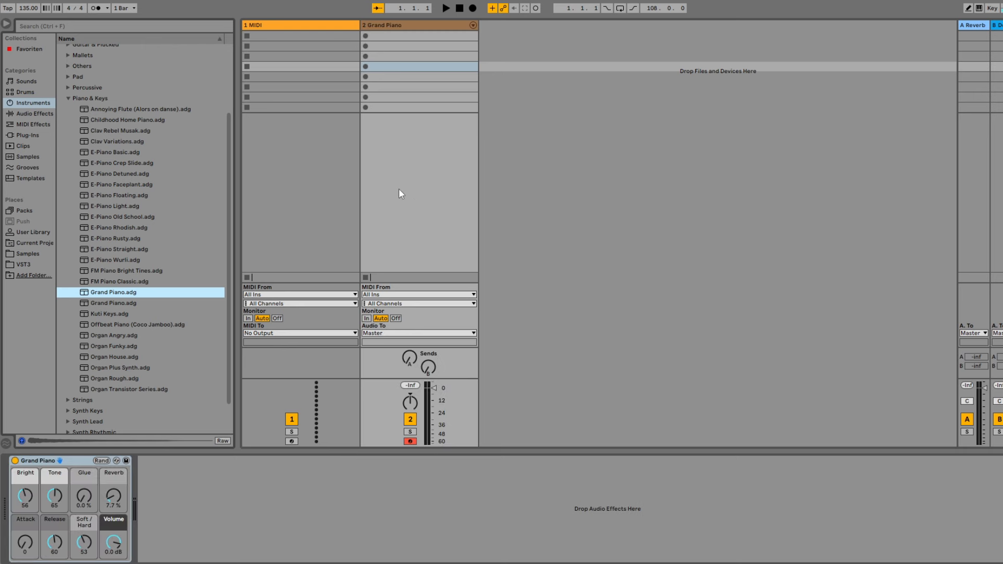
mouse_move(106, 529)
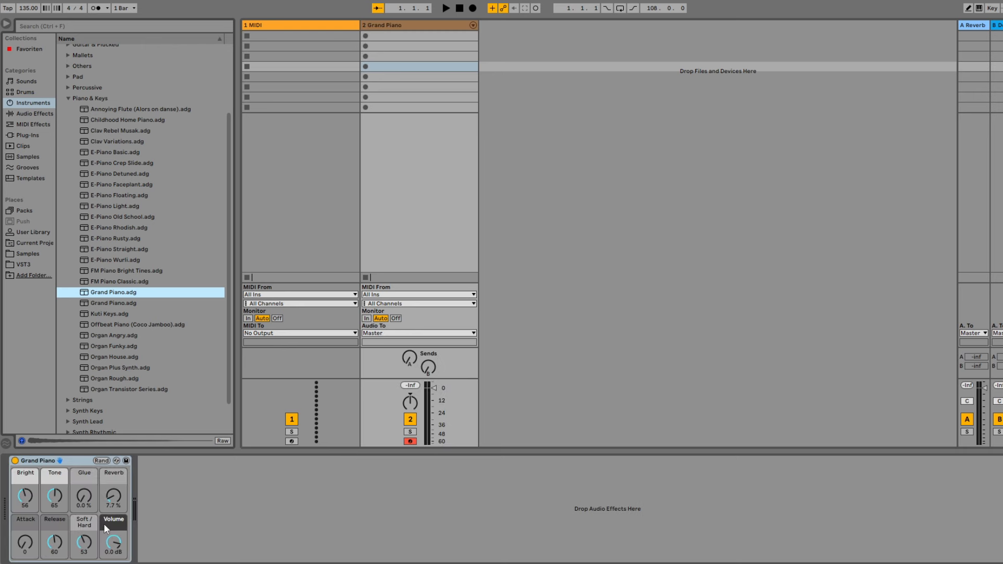
mouse_move(395, 299)
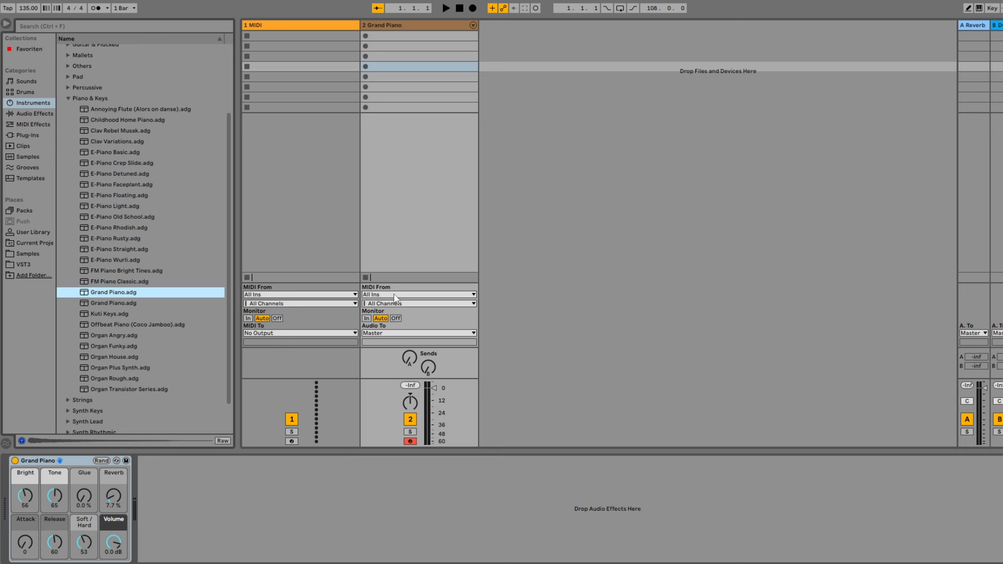
mouse_move(396, 298)
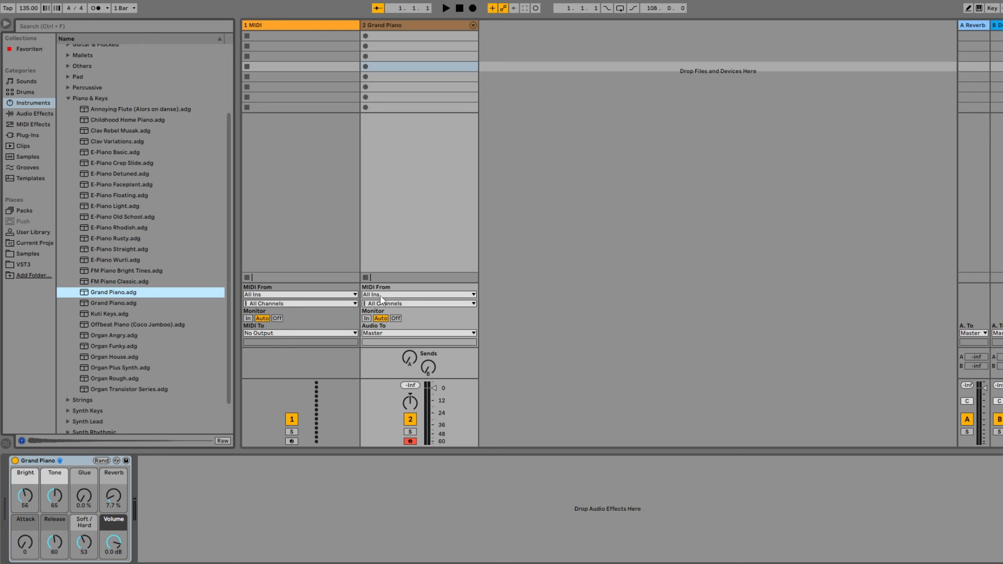
Route the Grand Piano track: MIDI From MiniLab mkII Input, Audio To Master
left_click(419, 294)
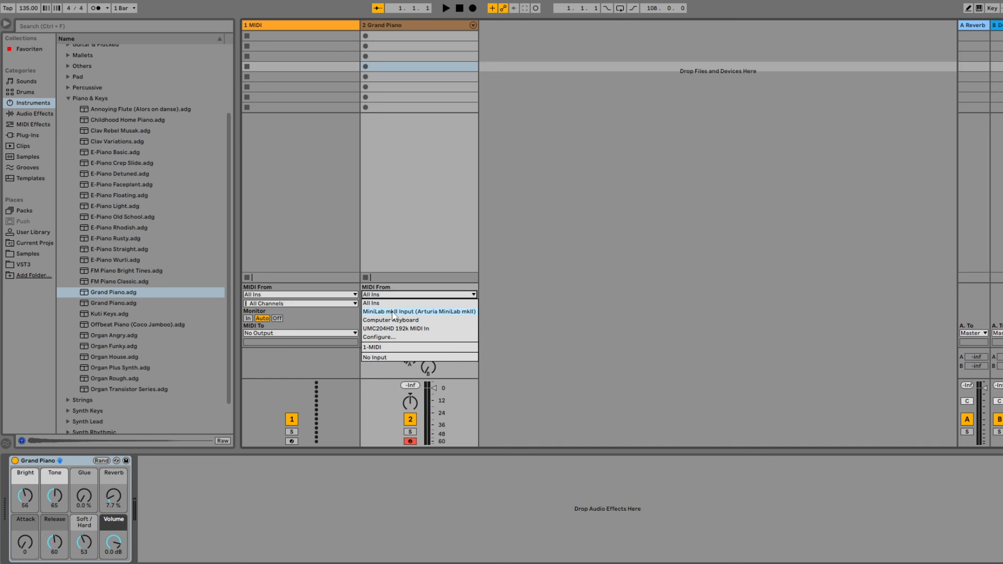
left_click(419, 311)
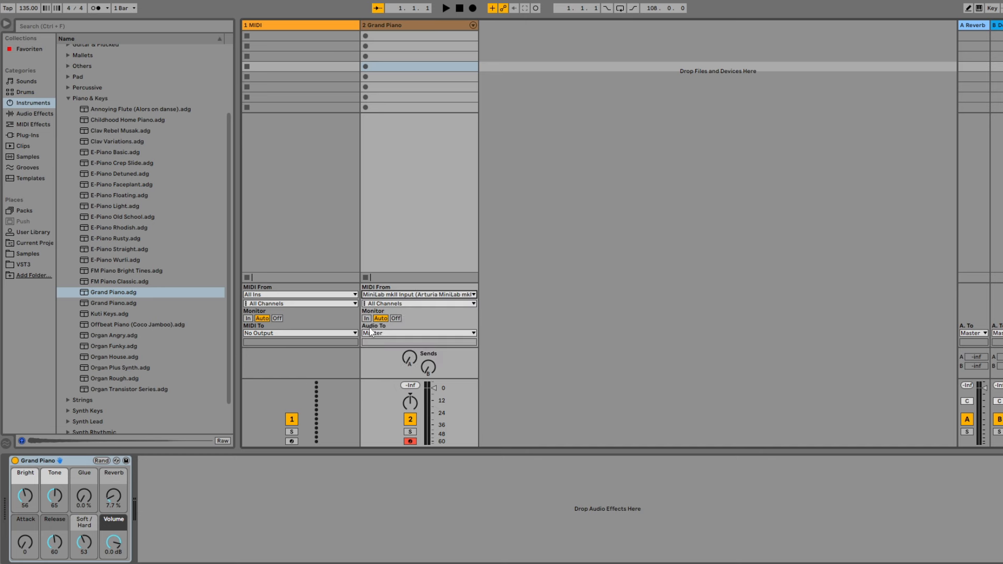
left_click(418, 333)
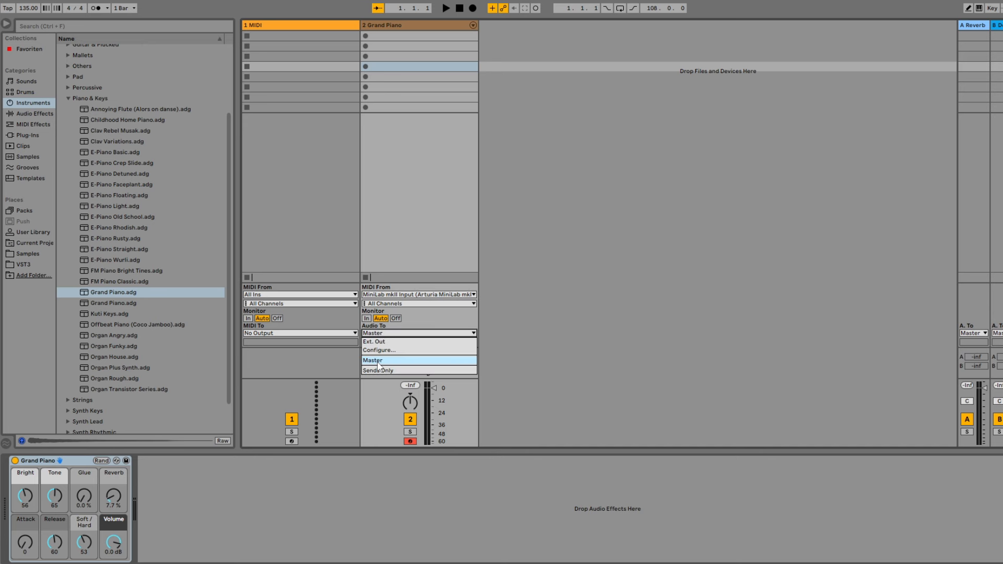
left_click(373, 360)
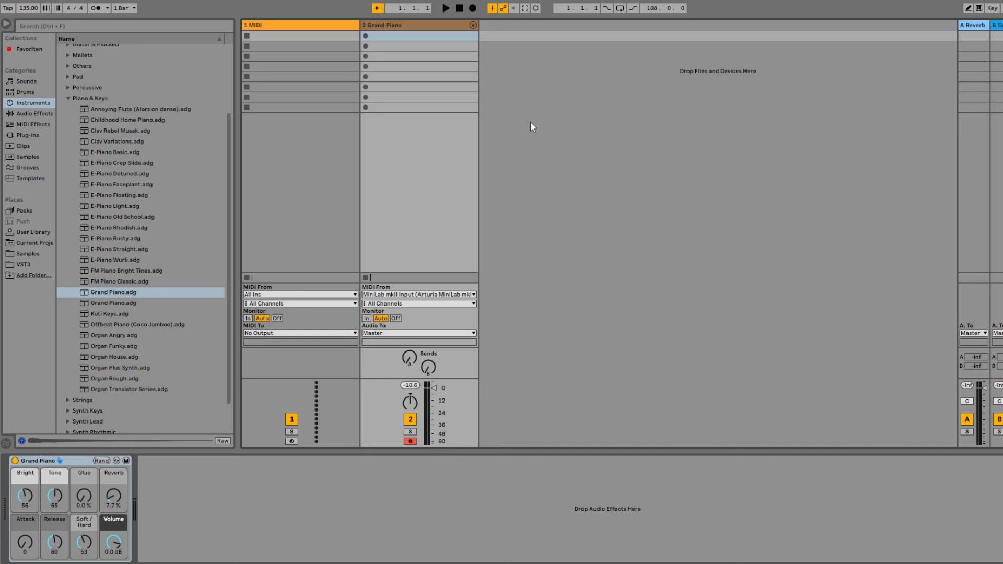
Insert another MIDI track from the Session View context menu
right_click(531, 38)
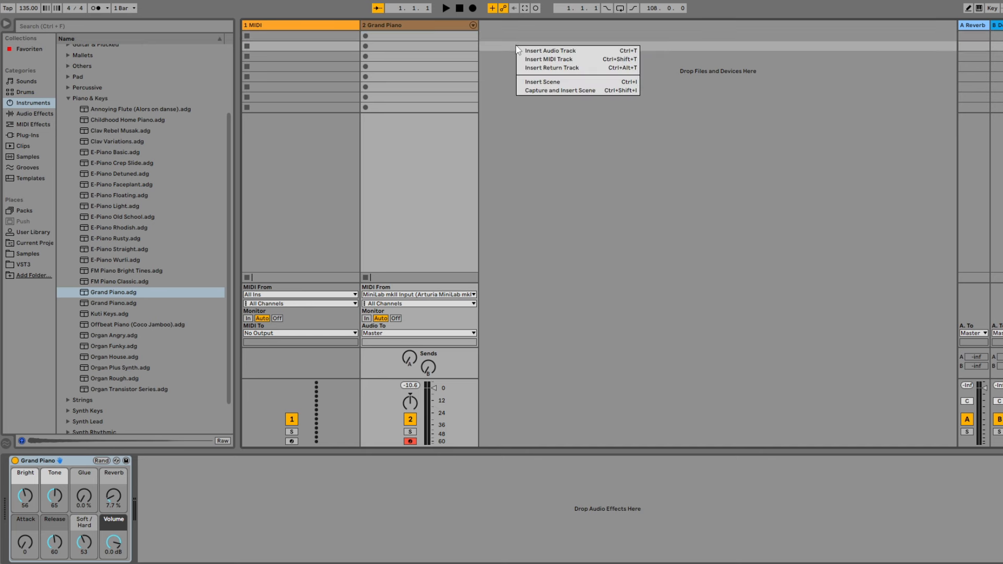
left_click(548, 60)
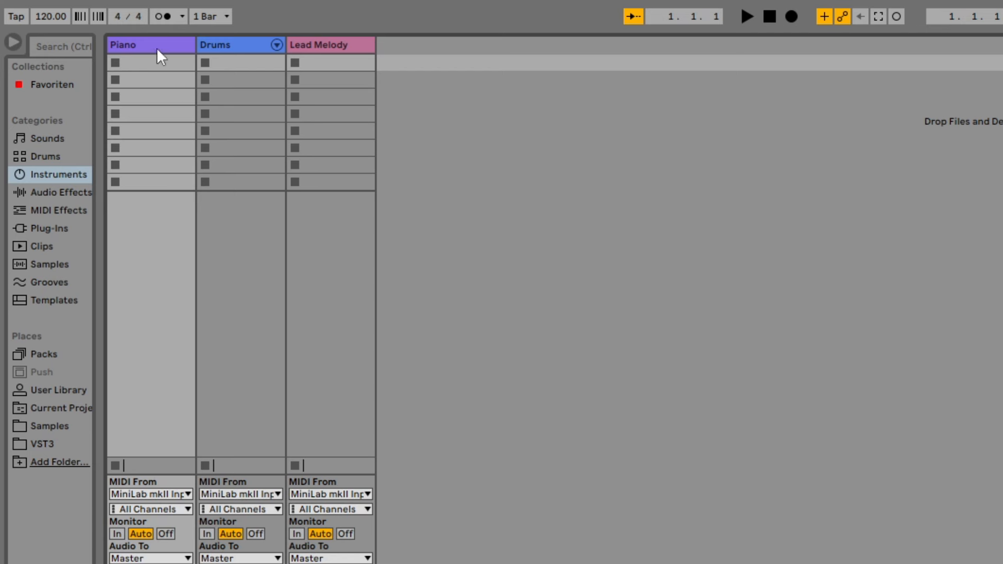
mouse_move(318, 59)
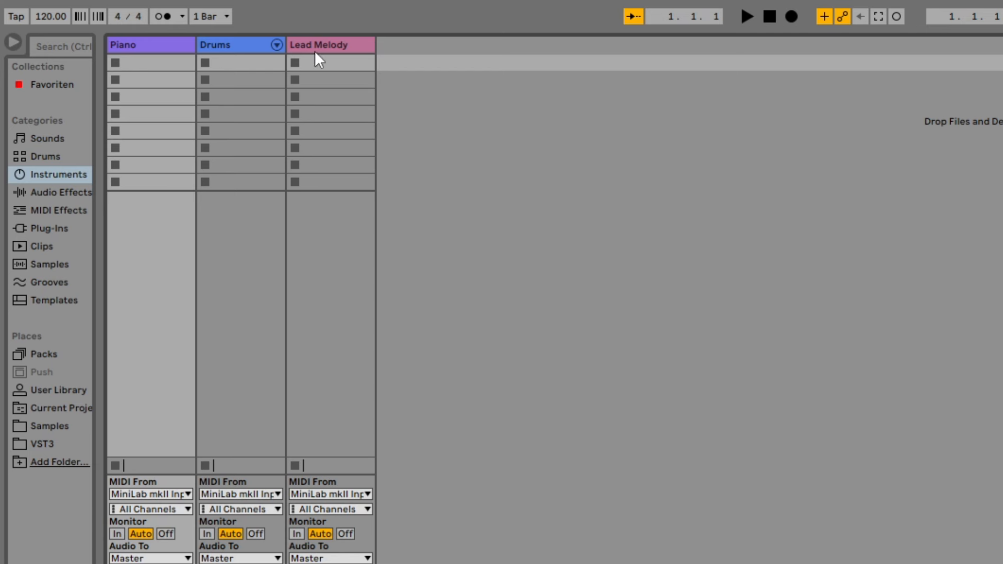
mouse_move(150, 57)
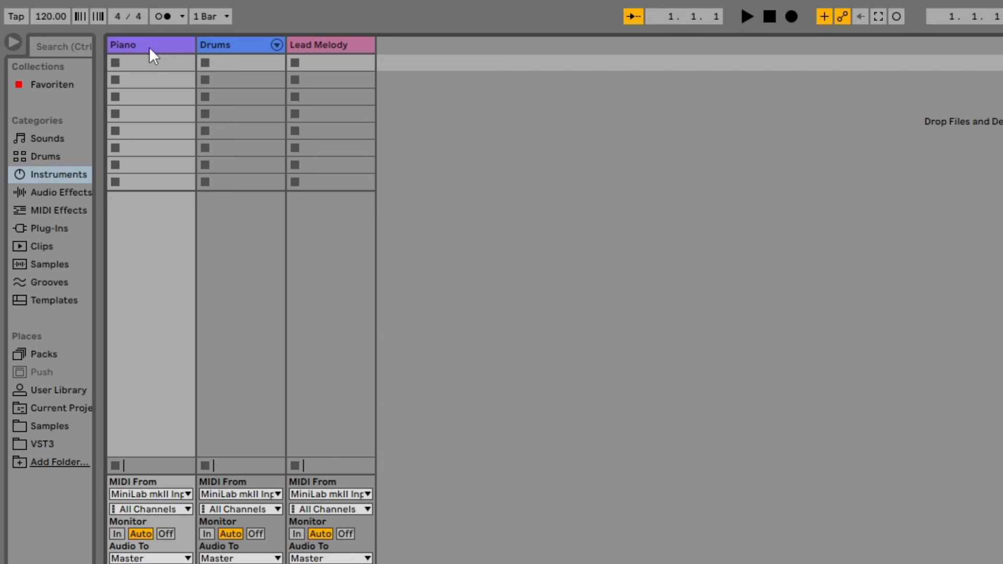
right_click(150, 45)
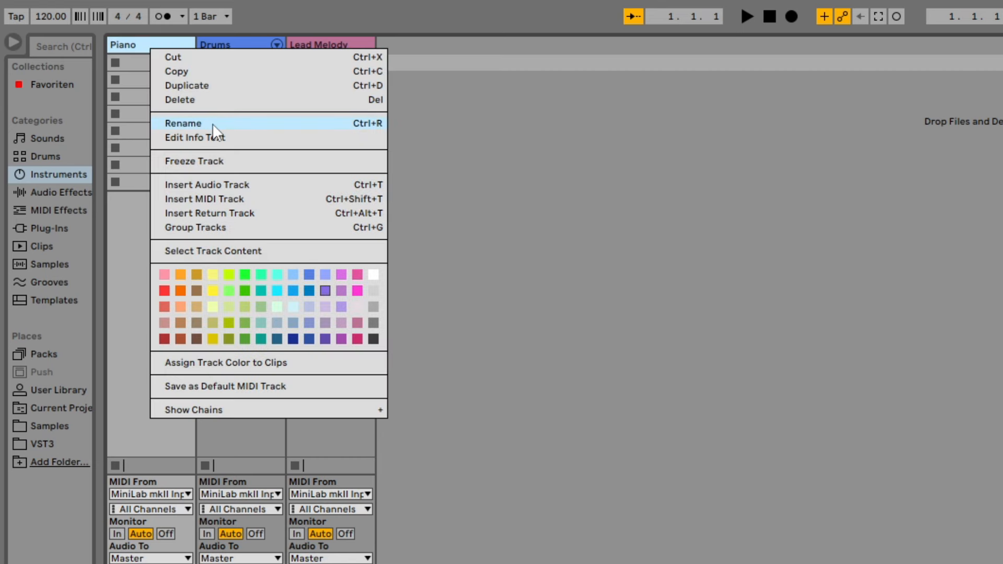
left_click(183, 123)
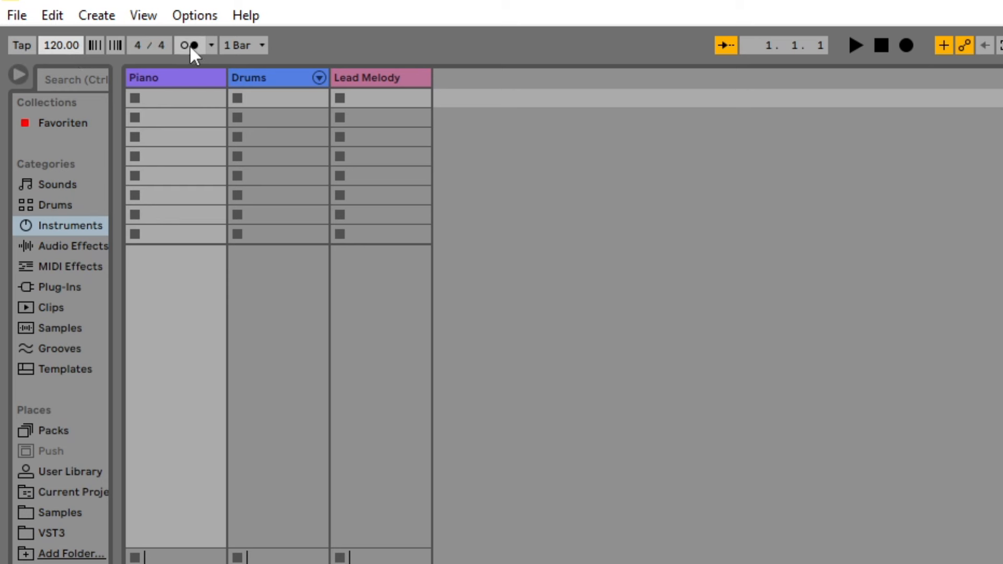
Turn on the metronome and set its count-in to 1 Bar
left_click(189, 46)
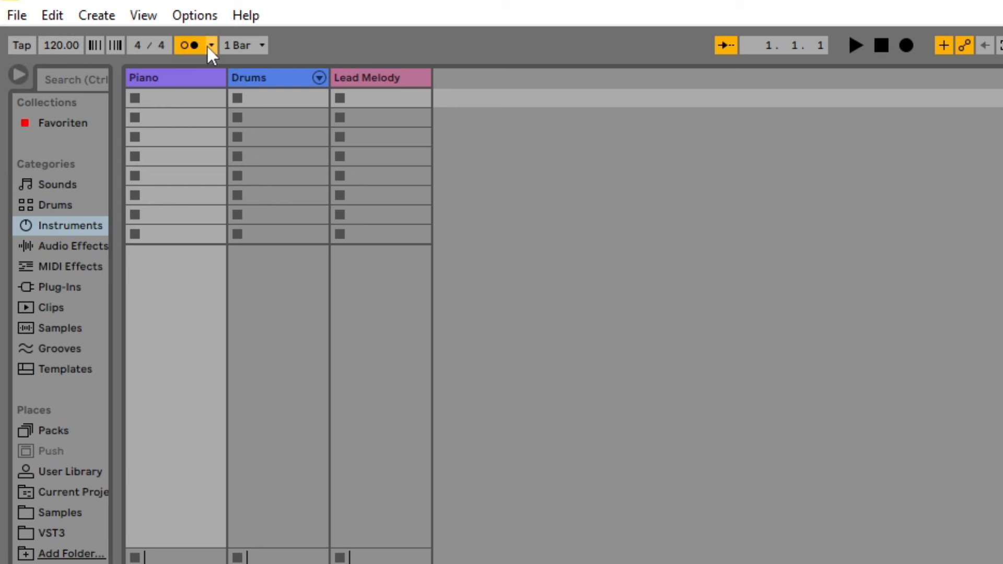
mouse_move(217, 58)
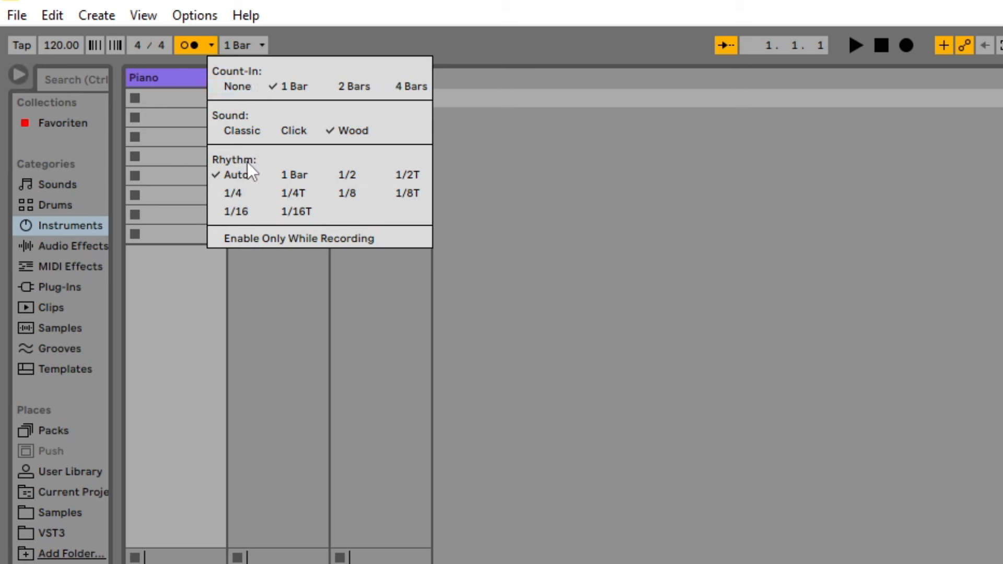
mouse_move(292, 87)
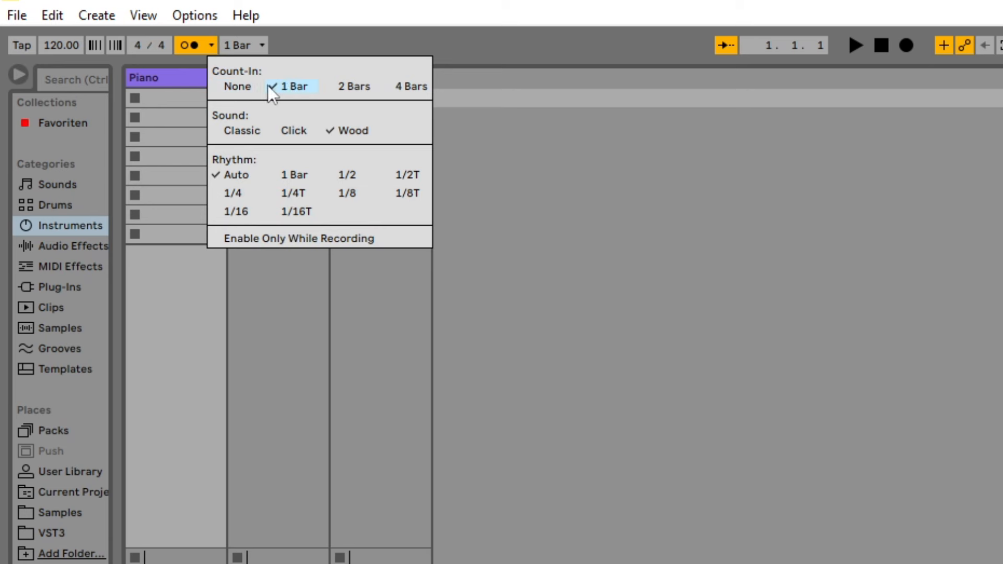
left_click(533, 169)
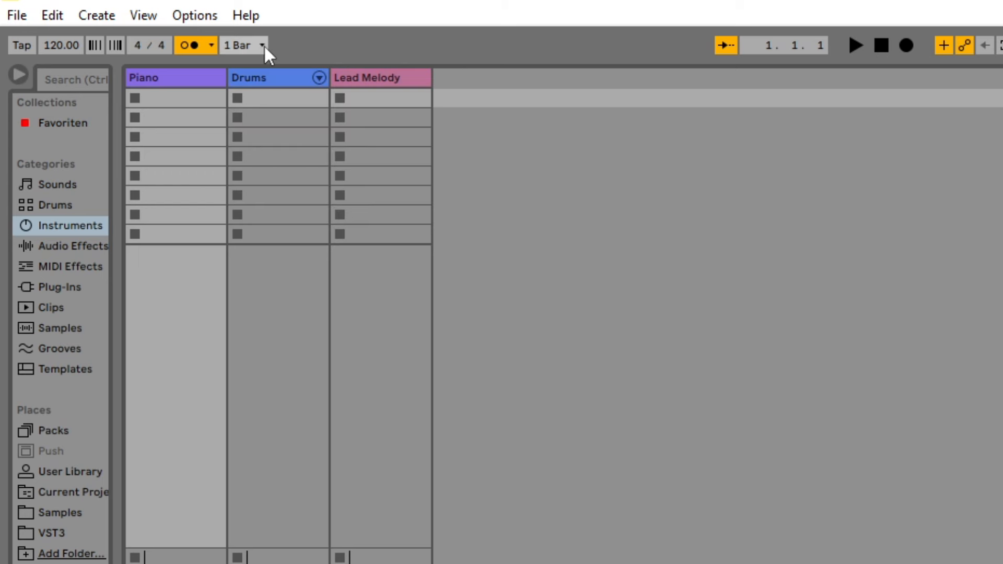
left_click(242, 45)
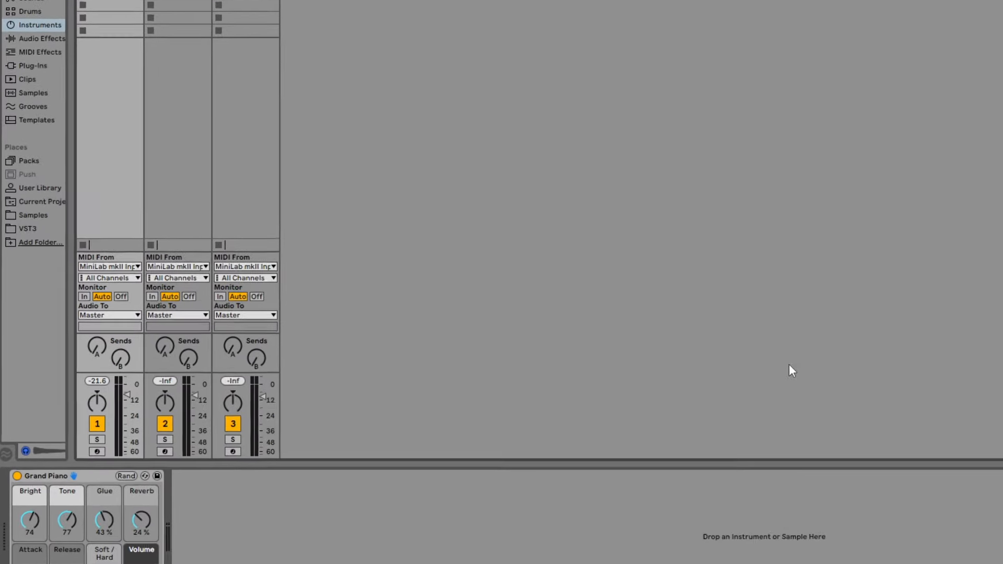
Arm track 1 (Piano) for session recording in the mixer
left_click(116, 465)
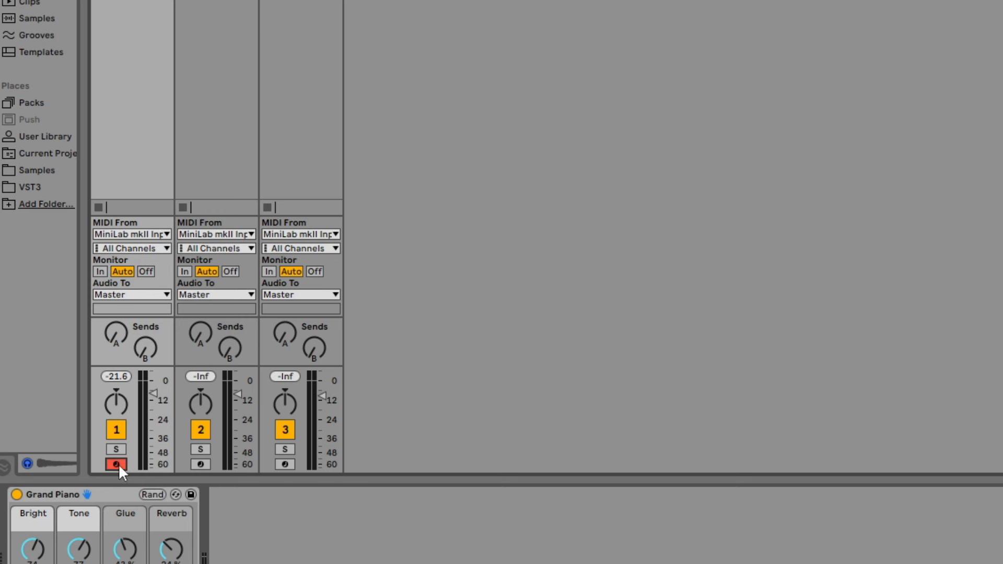
mouse_move(851, 475)
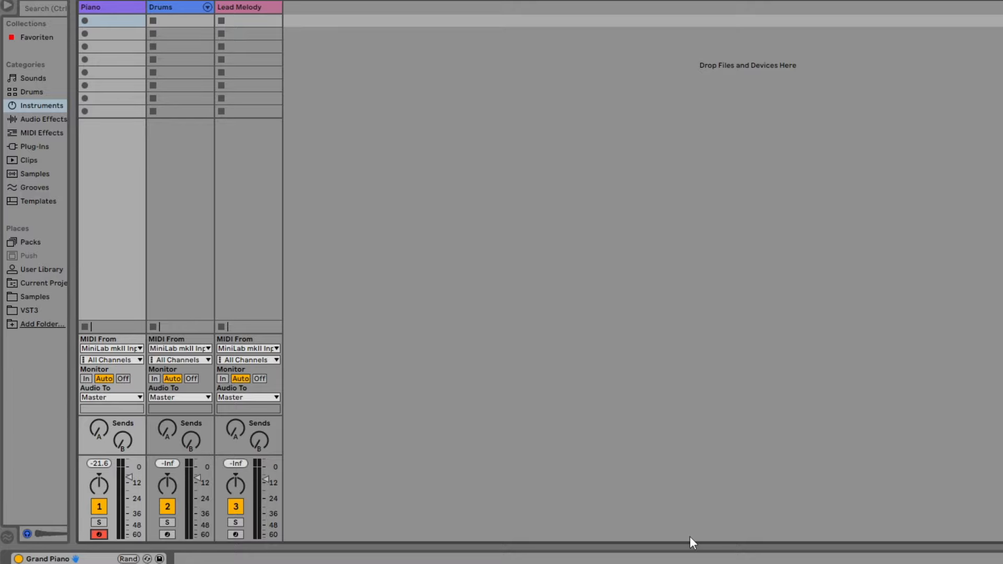
Record a Piano 26 loop into the Piano track's clip slot
left_click(168, 536)
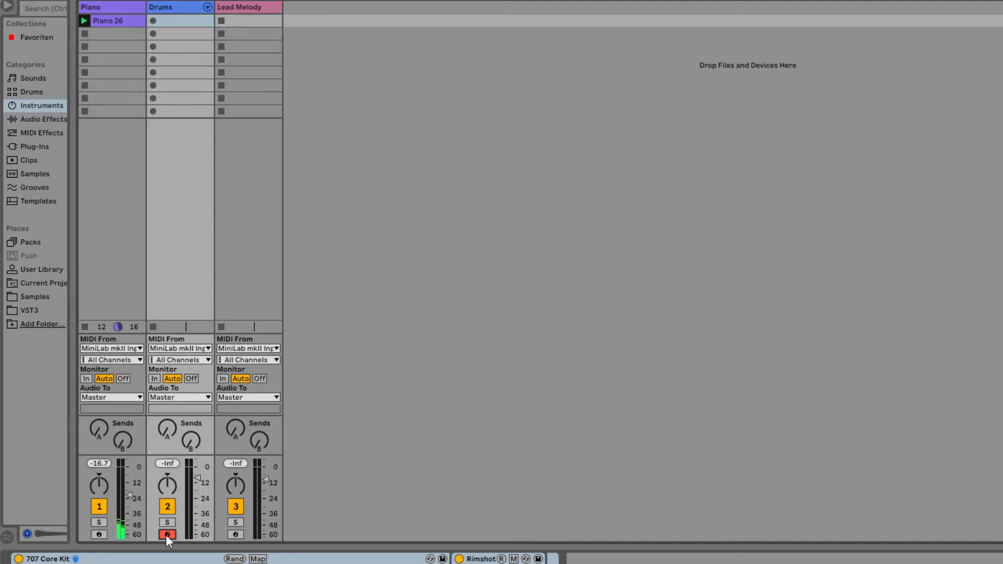
Record a Drums 21 loop into the Drums track's first clip slot
left_click(166, 535)
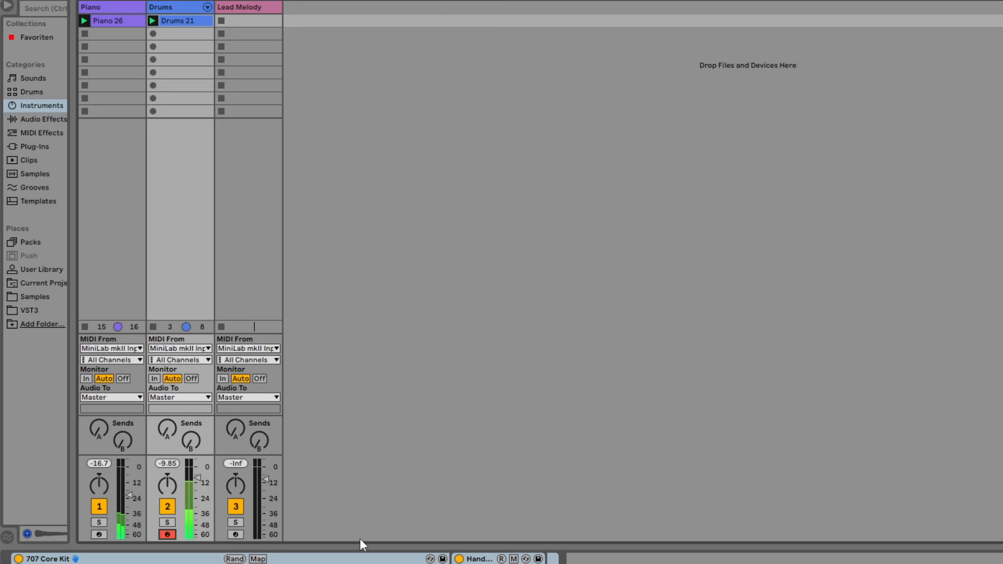
mouse_move(204, 483)
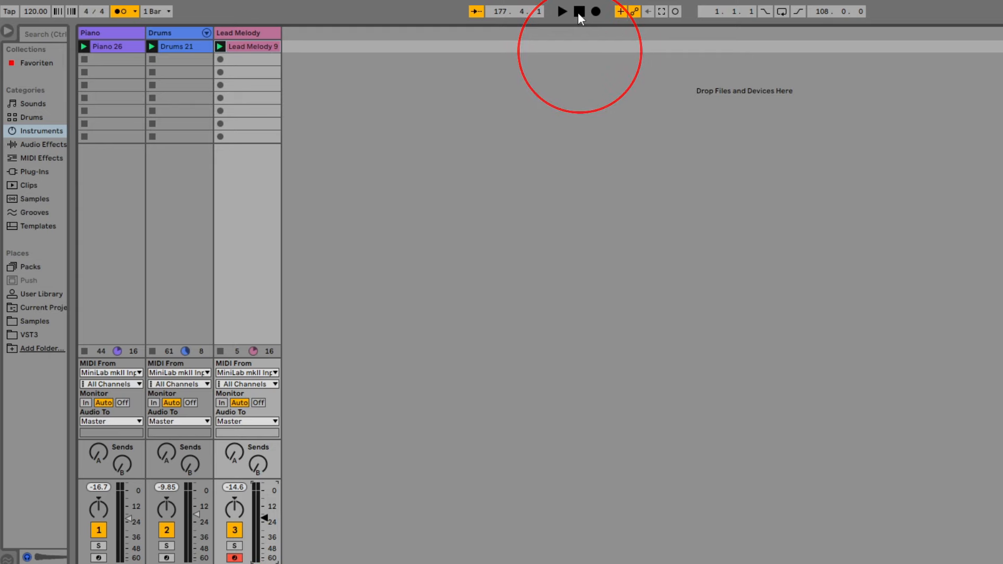
mouse_move(463, 174)
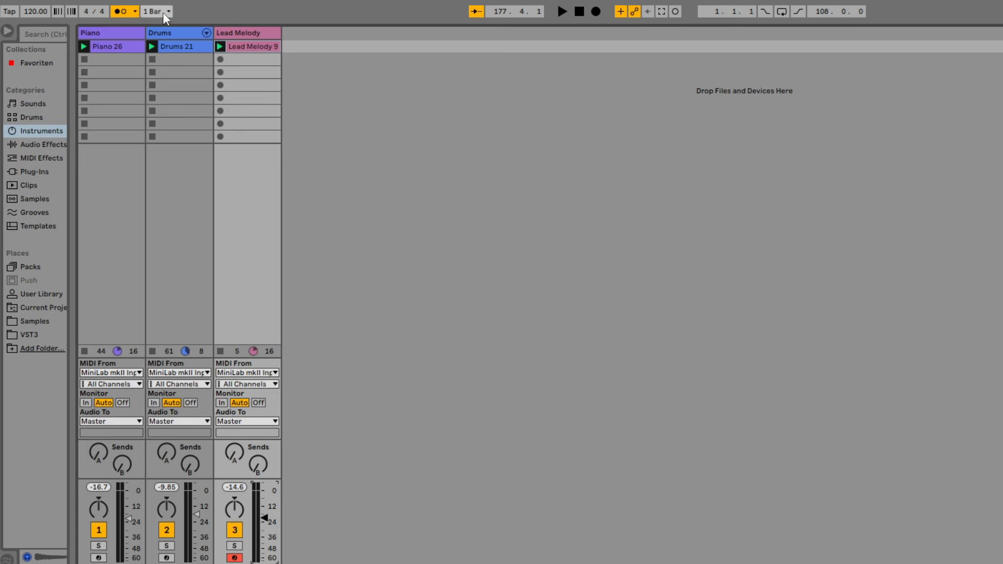
Stop playback of the Piano 26, Drums 21 and Lead Melody 9 clips
left_click(156, 11)
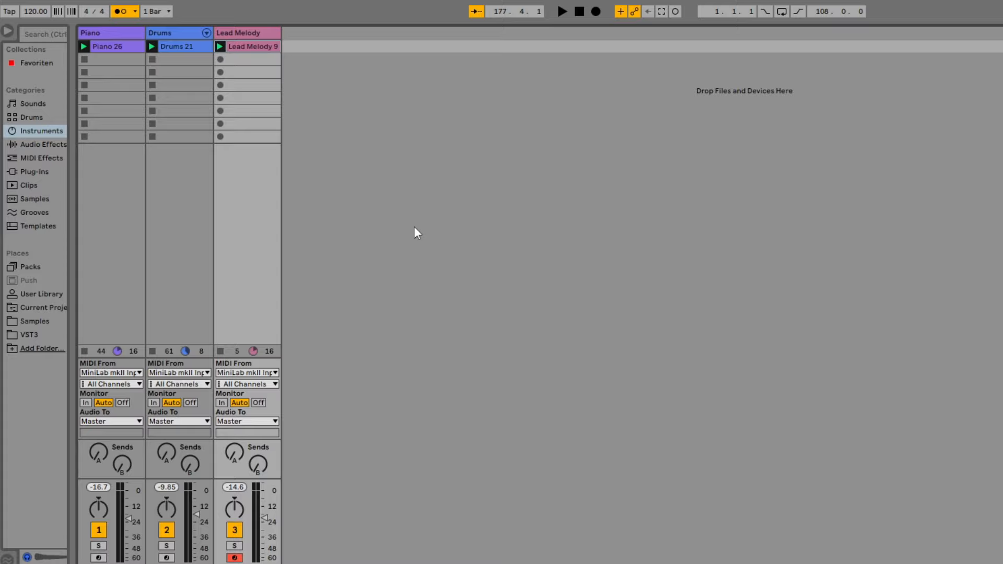
mouse_move(368, 122)
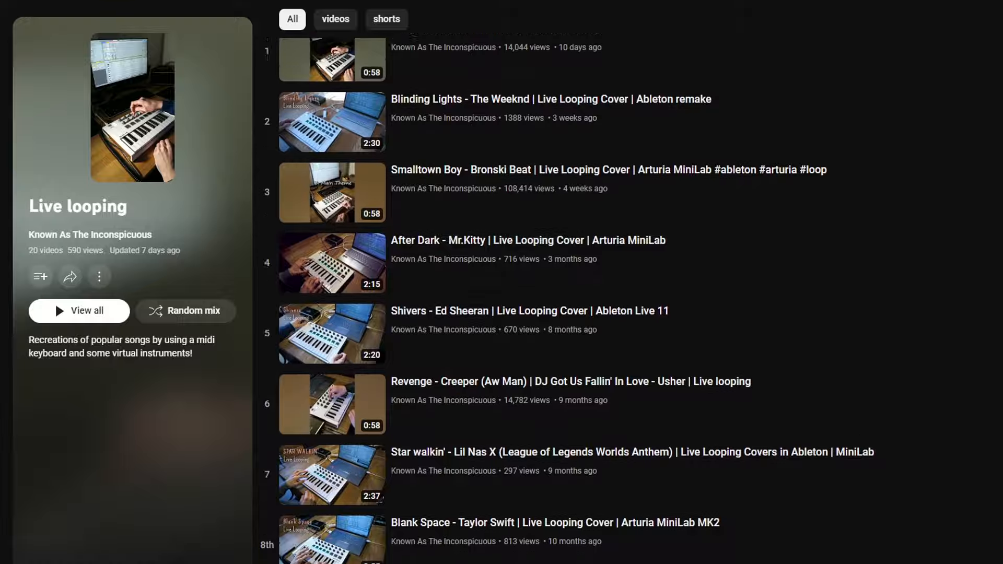
Scroll through the 20 cover videos in YouTube's Live looping playlist
scroll("down", 3)
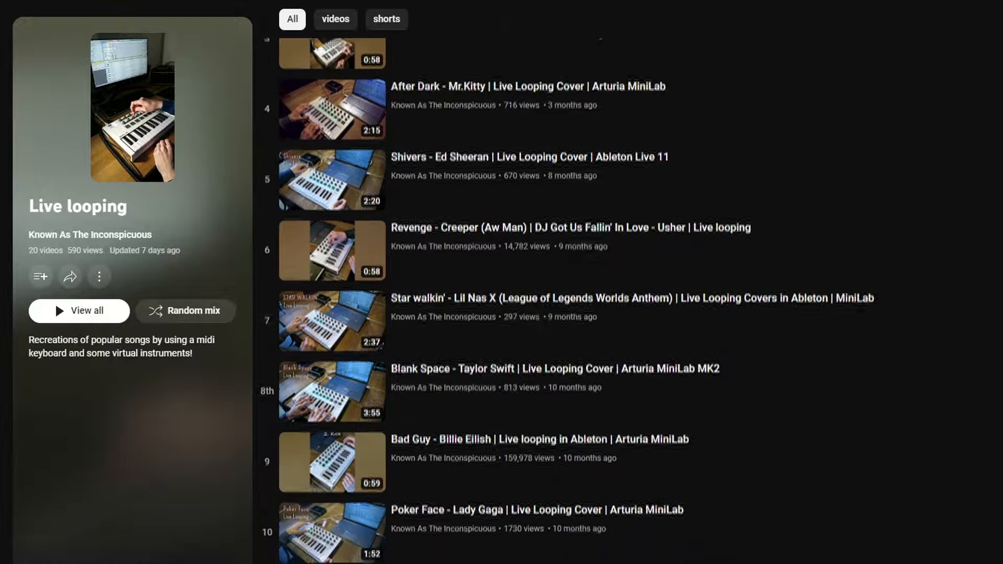
scroll("down", 3)
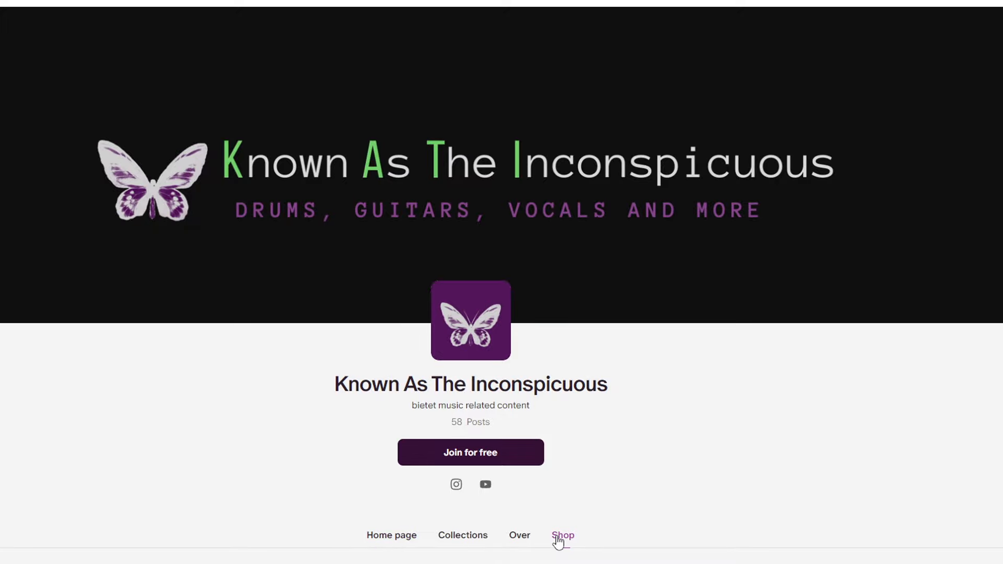
Browse the Patreon shop's nine products, mostly €3 Ableton Live 11 presets
left_click(562, 535)
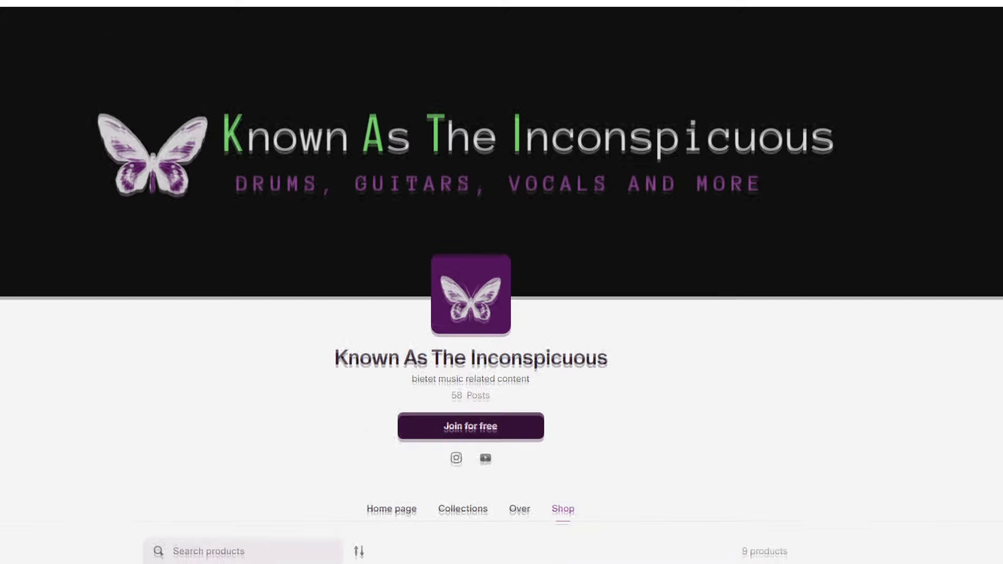
scroll("down", 3)
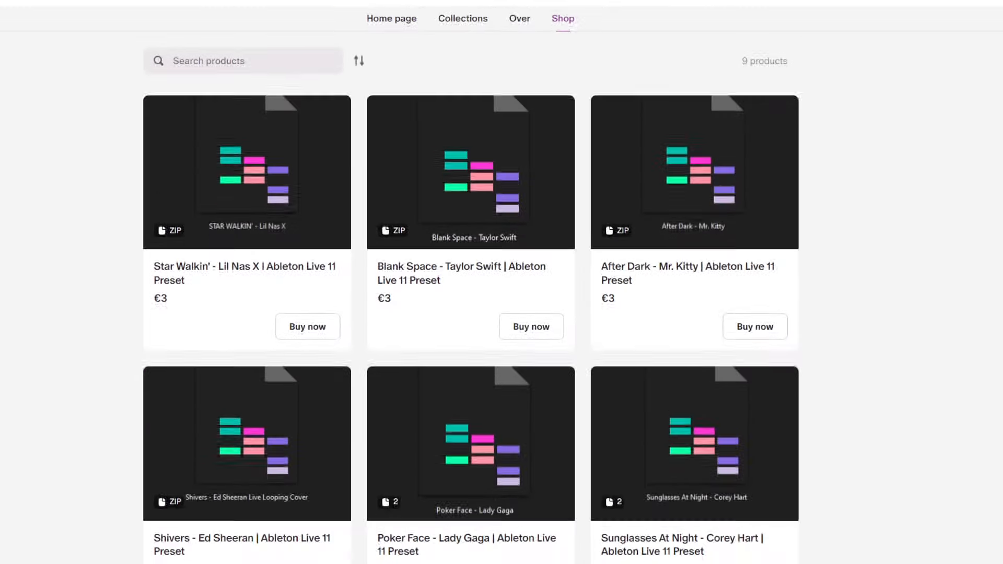
scroll("down", 3)
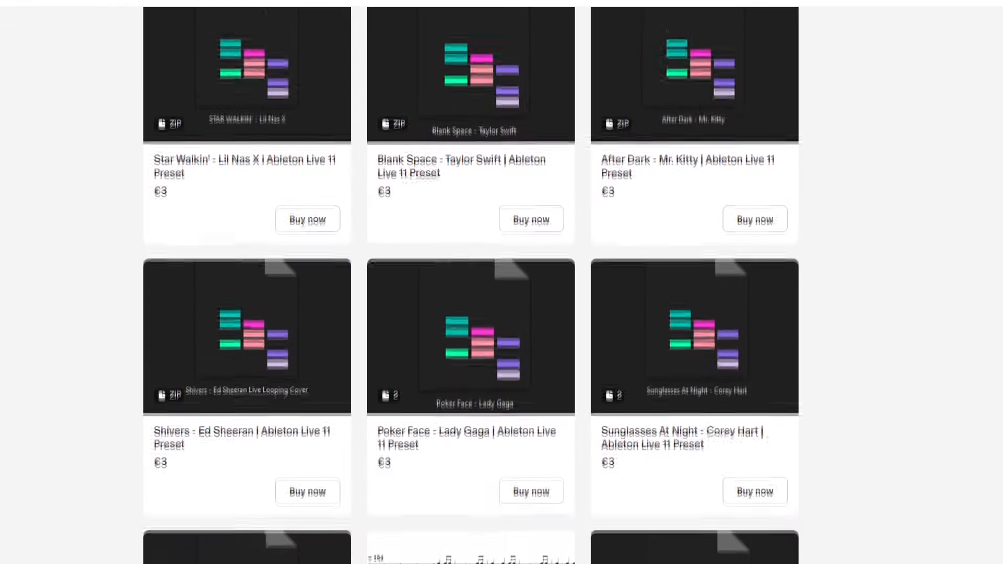
scroll("down", 3)
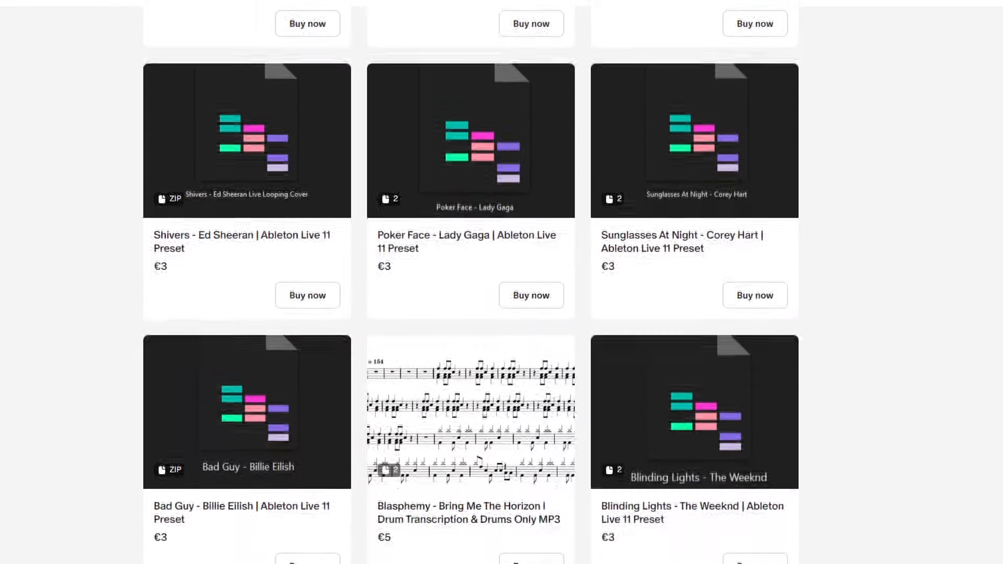
scroll("down", 3)
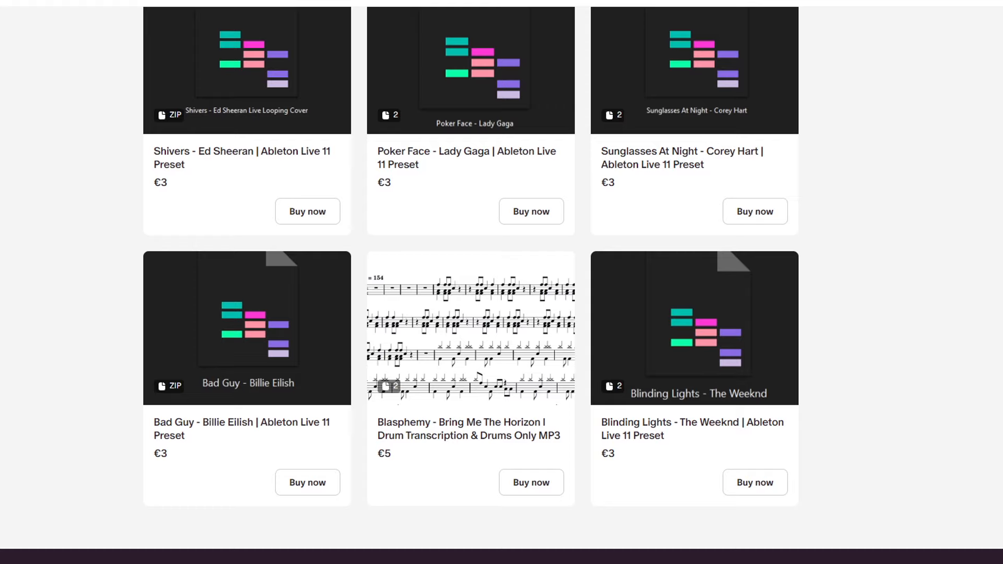